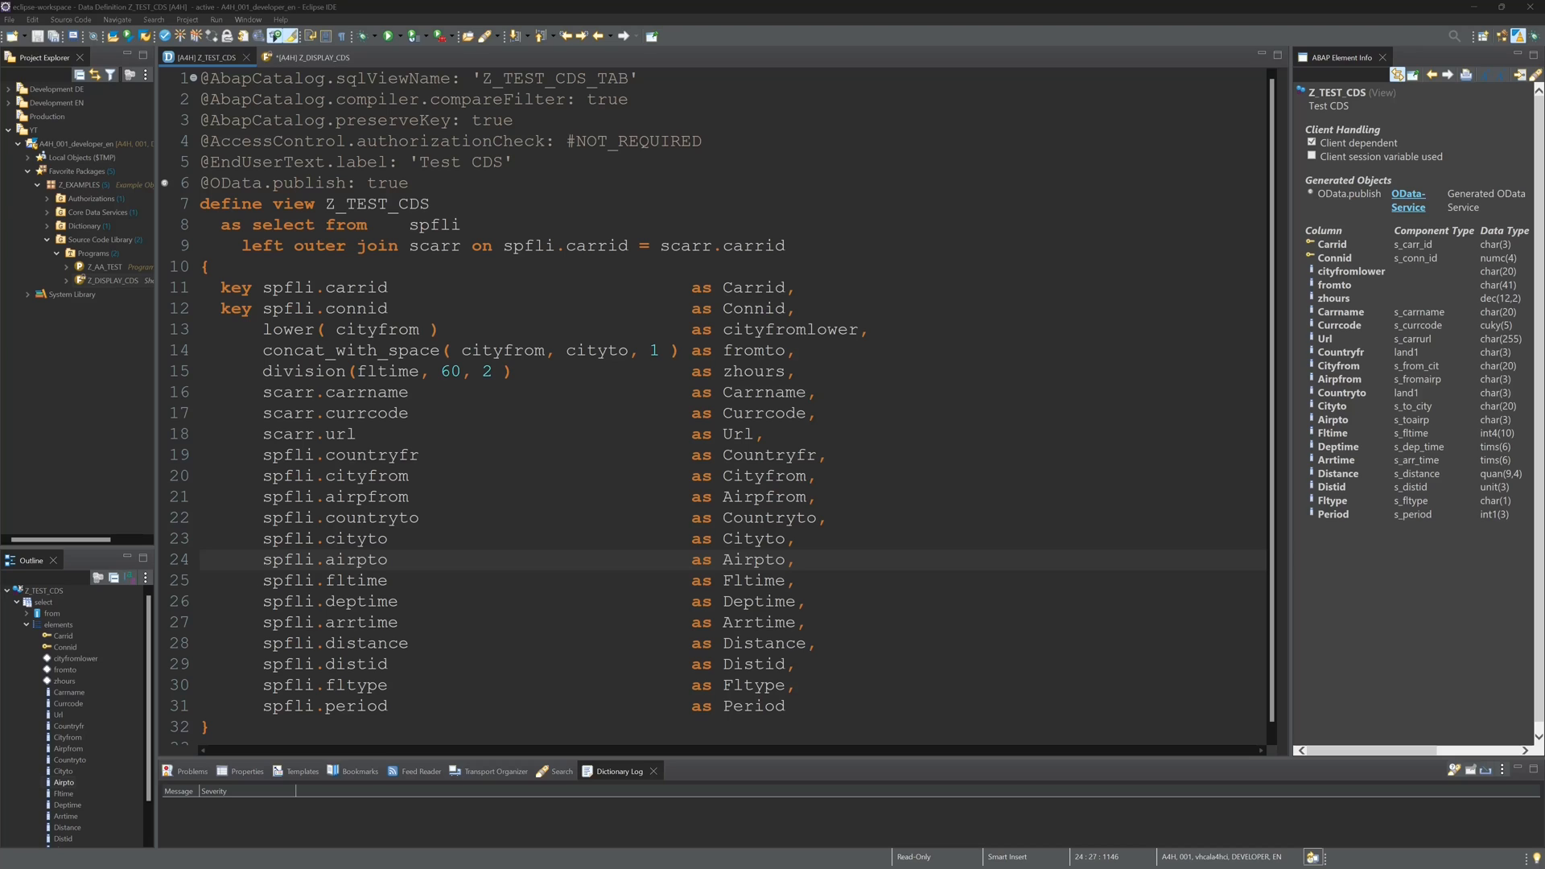
# Declare DATA it_cds TYPE TABLE OF Z_TEST_CDS in the Z_DISPLAY_CDS report
pyautogui.doubleClick(371, 204)
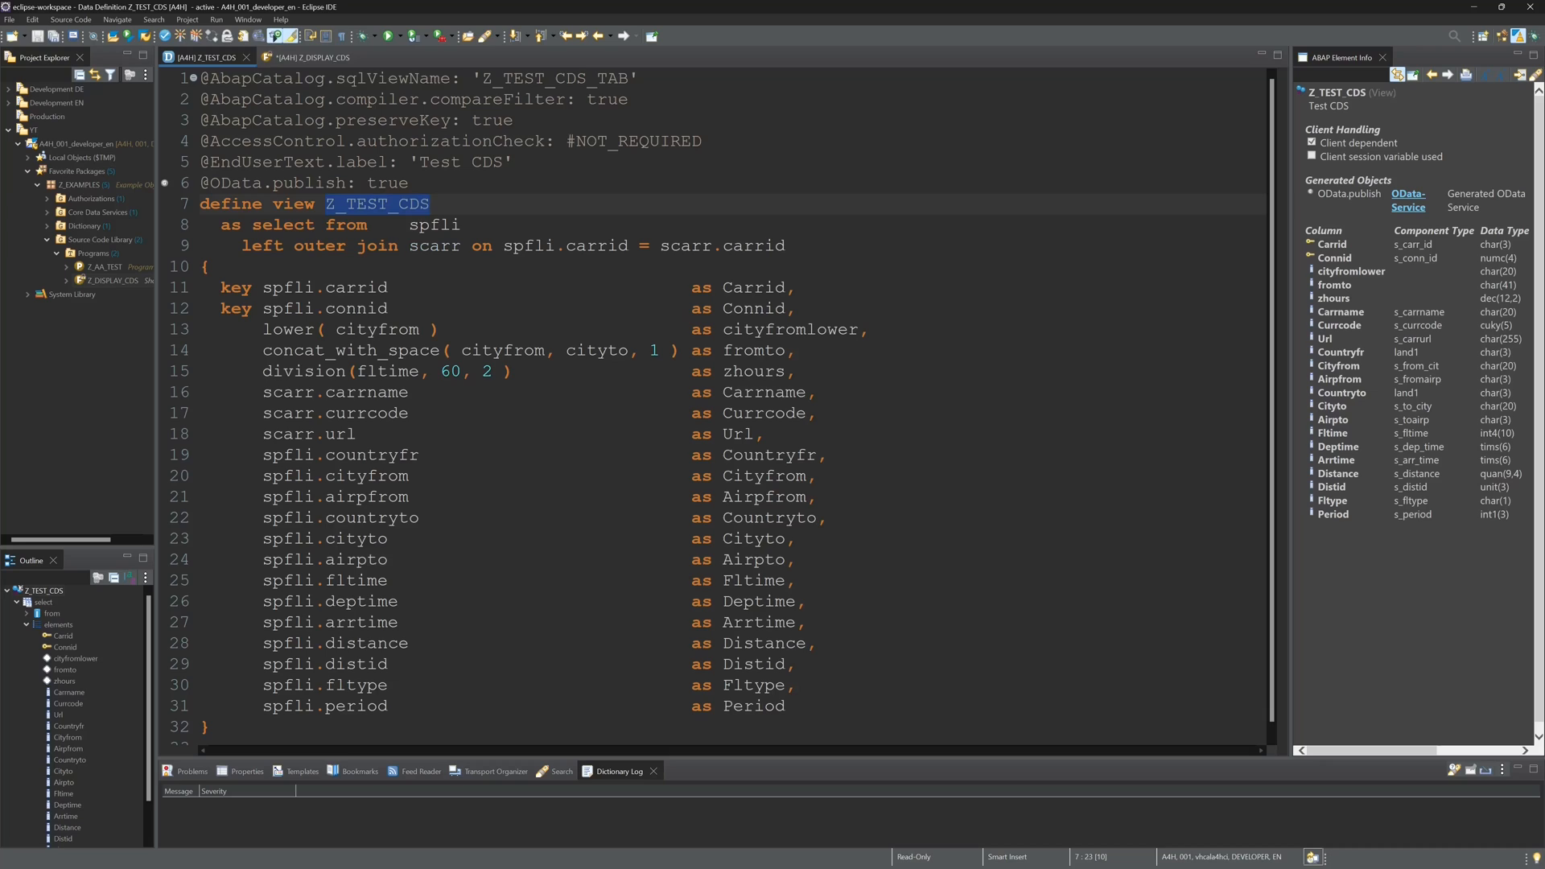
pyautogui.click(310, 58)
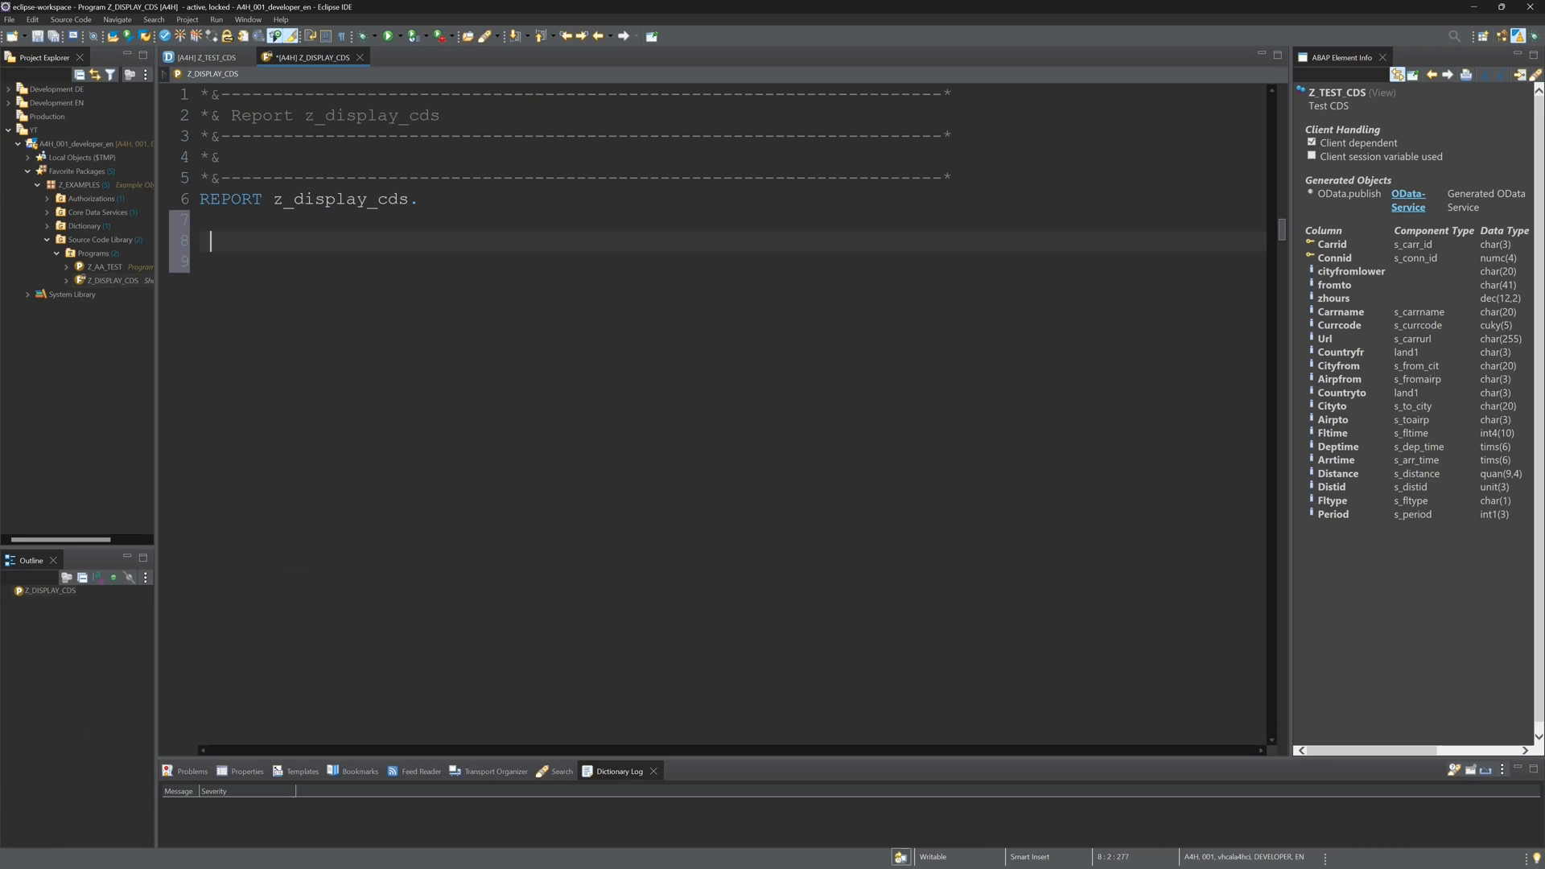
pyautogui.write('data:')
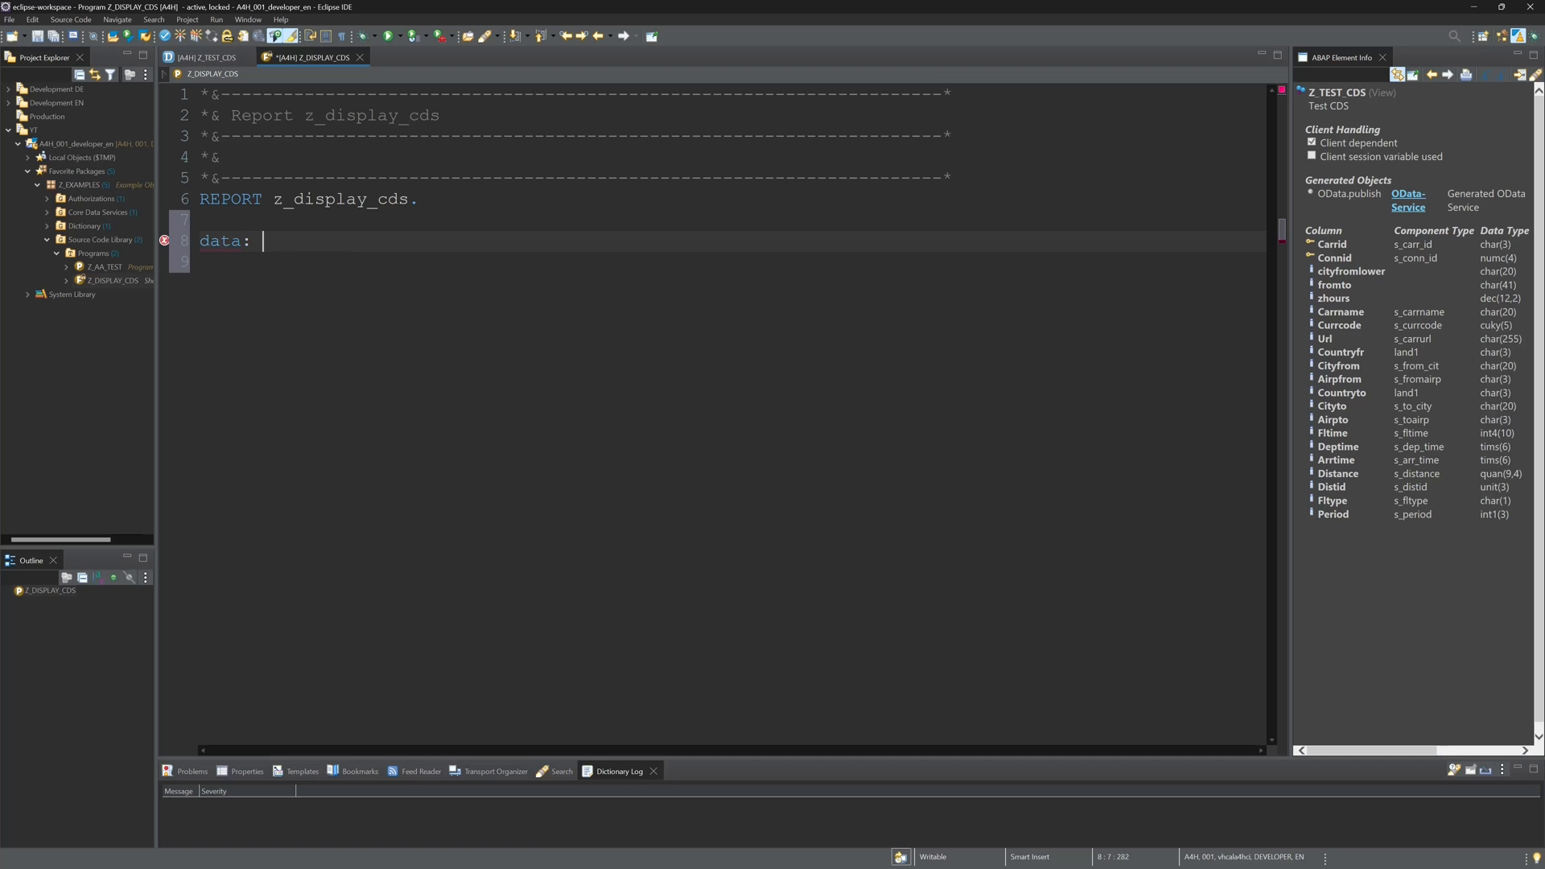
pyautogui.write('it_cds ty')
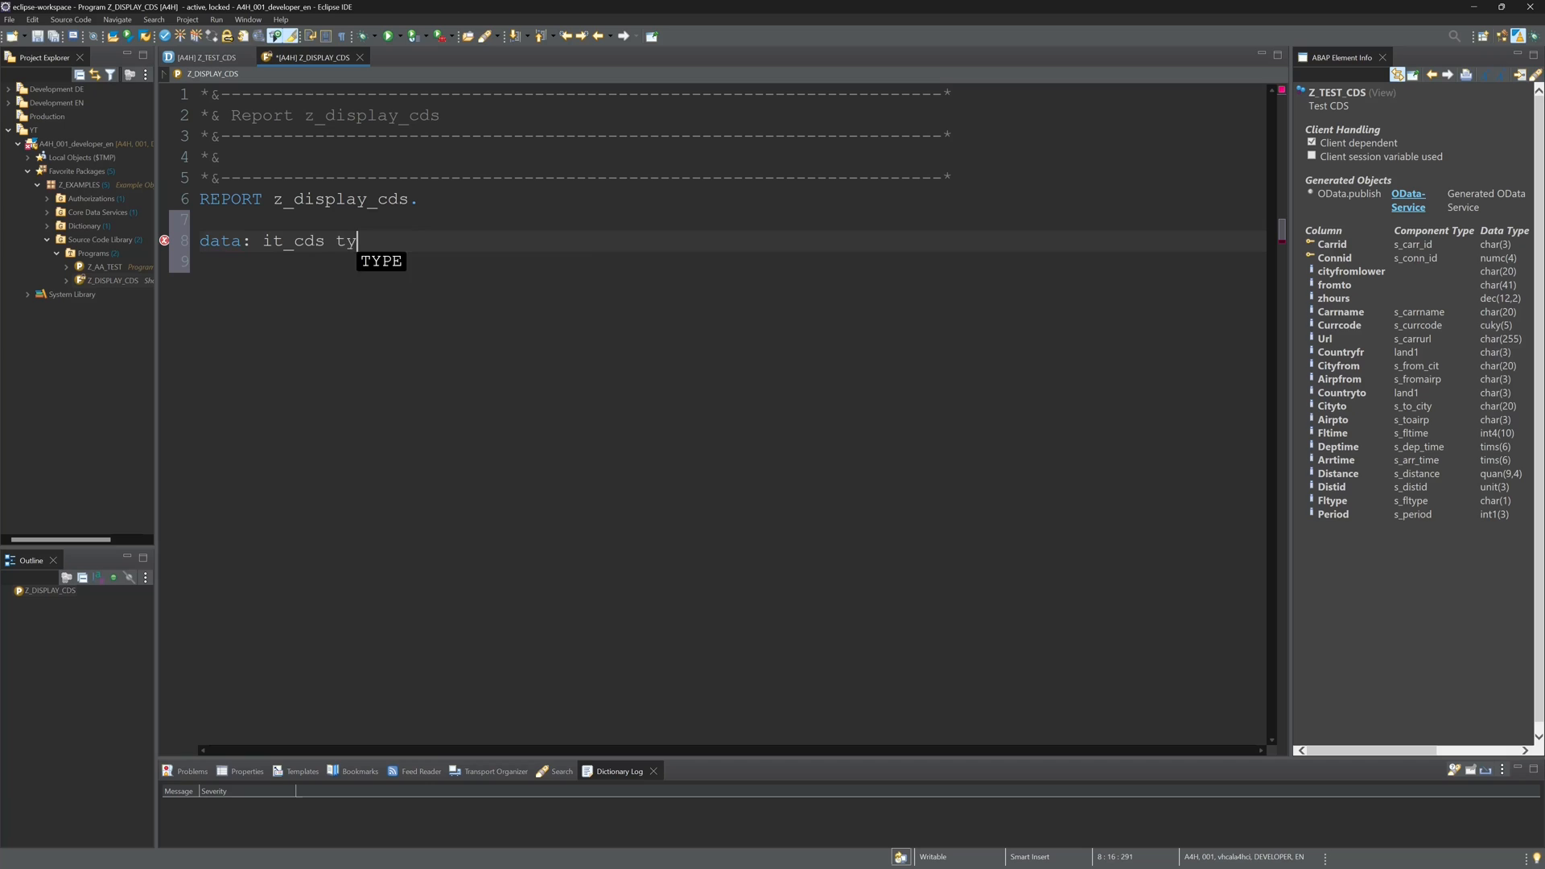
pyautogui.write('TYPE TABLE')
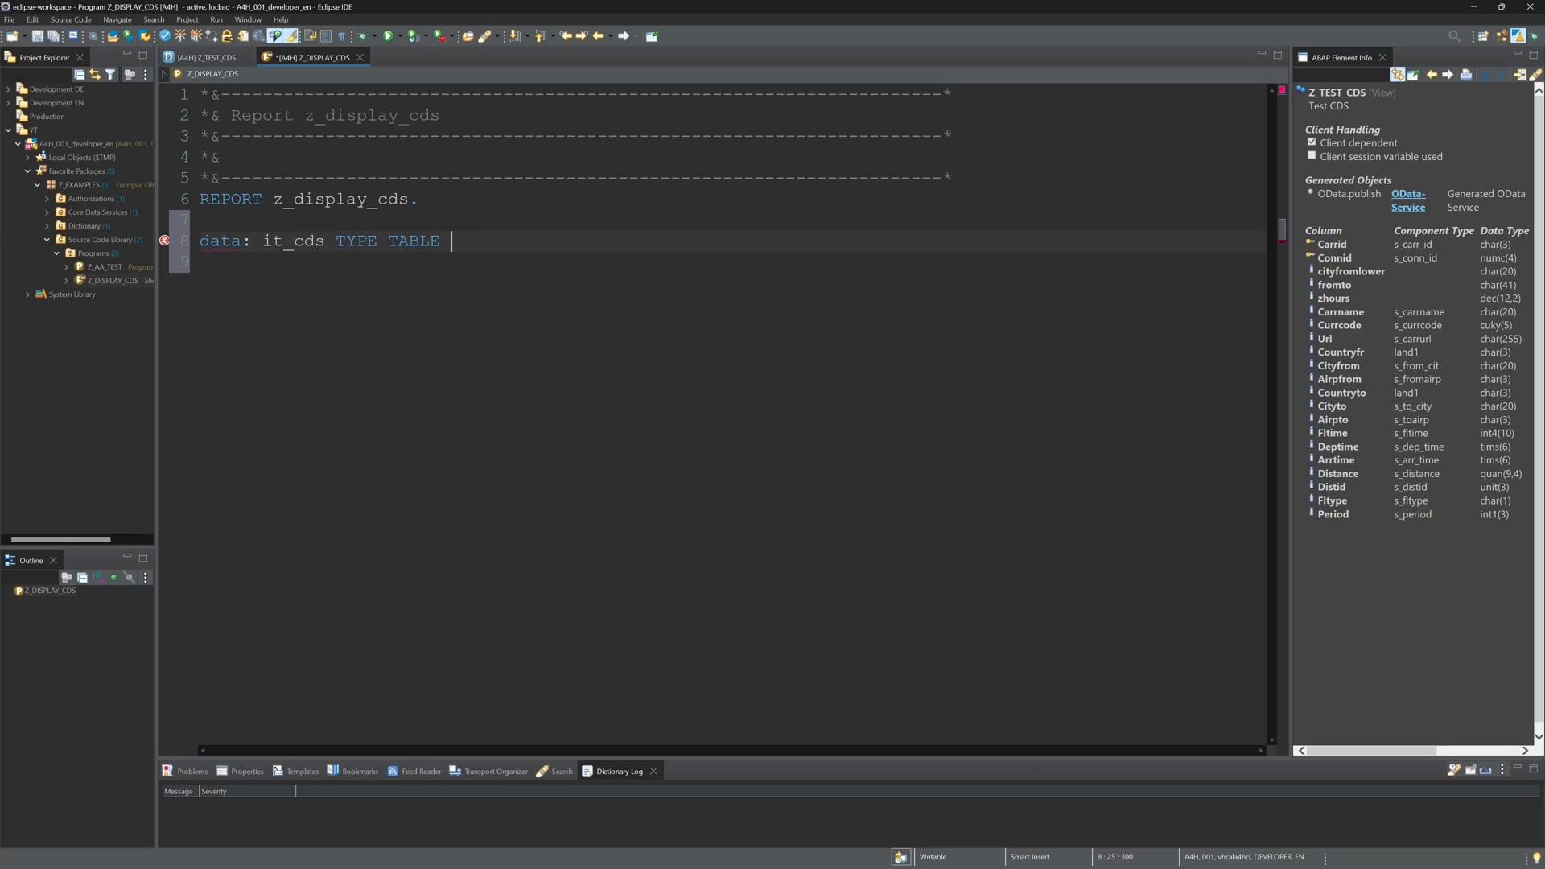
pyautogui.write('of Z_TEST_CDS')
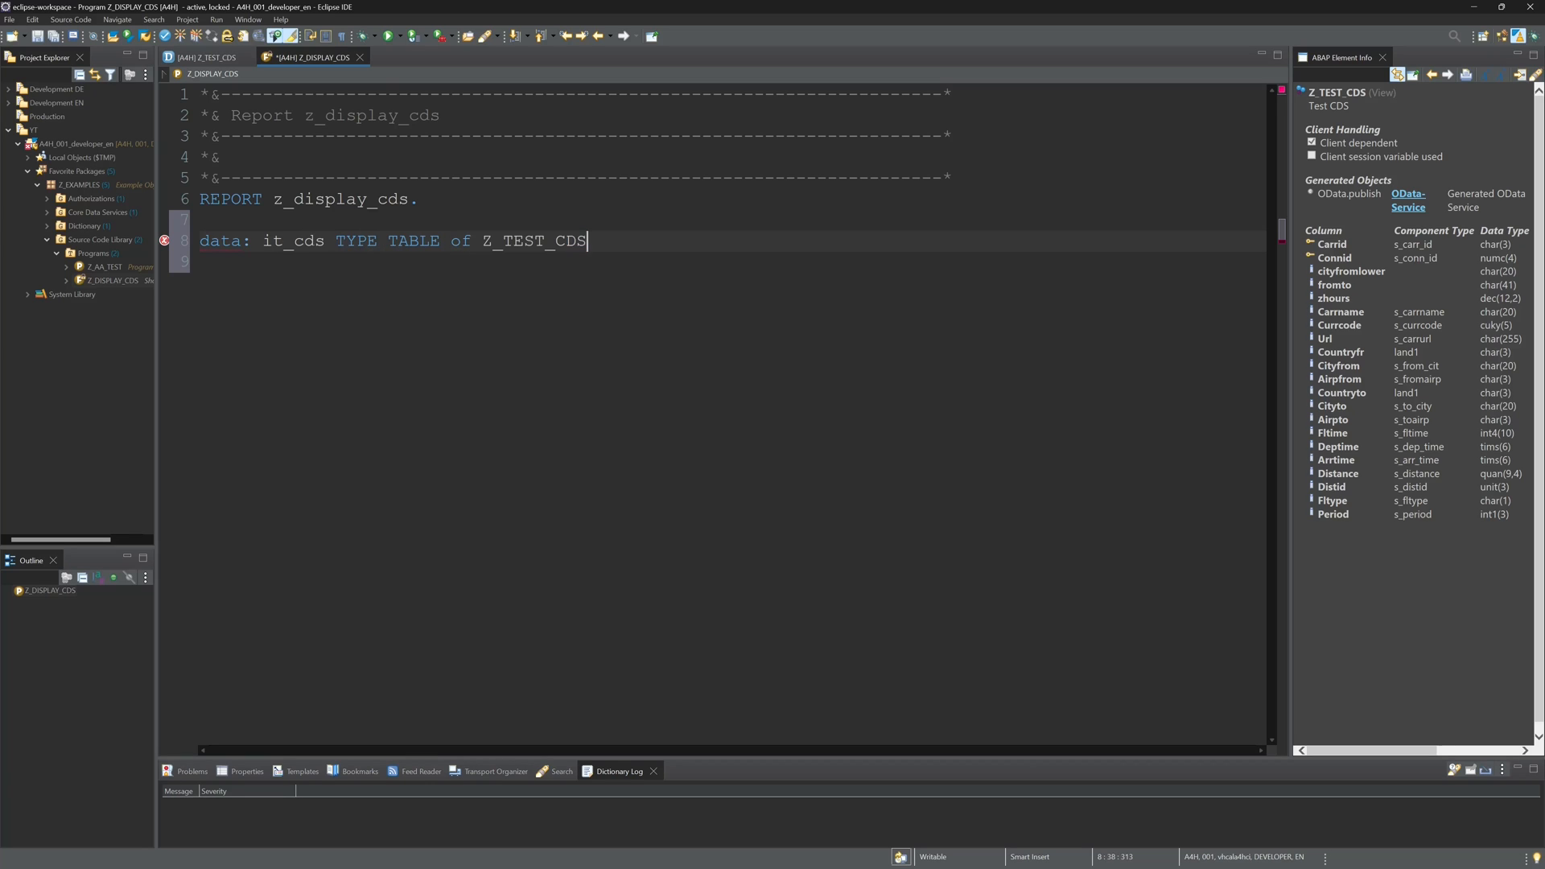
pyautogui.write('.')
pyautogui.write('select * from Z_TEST_CDS')
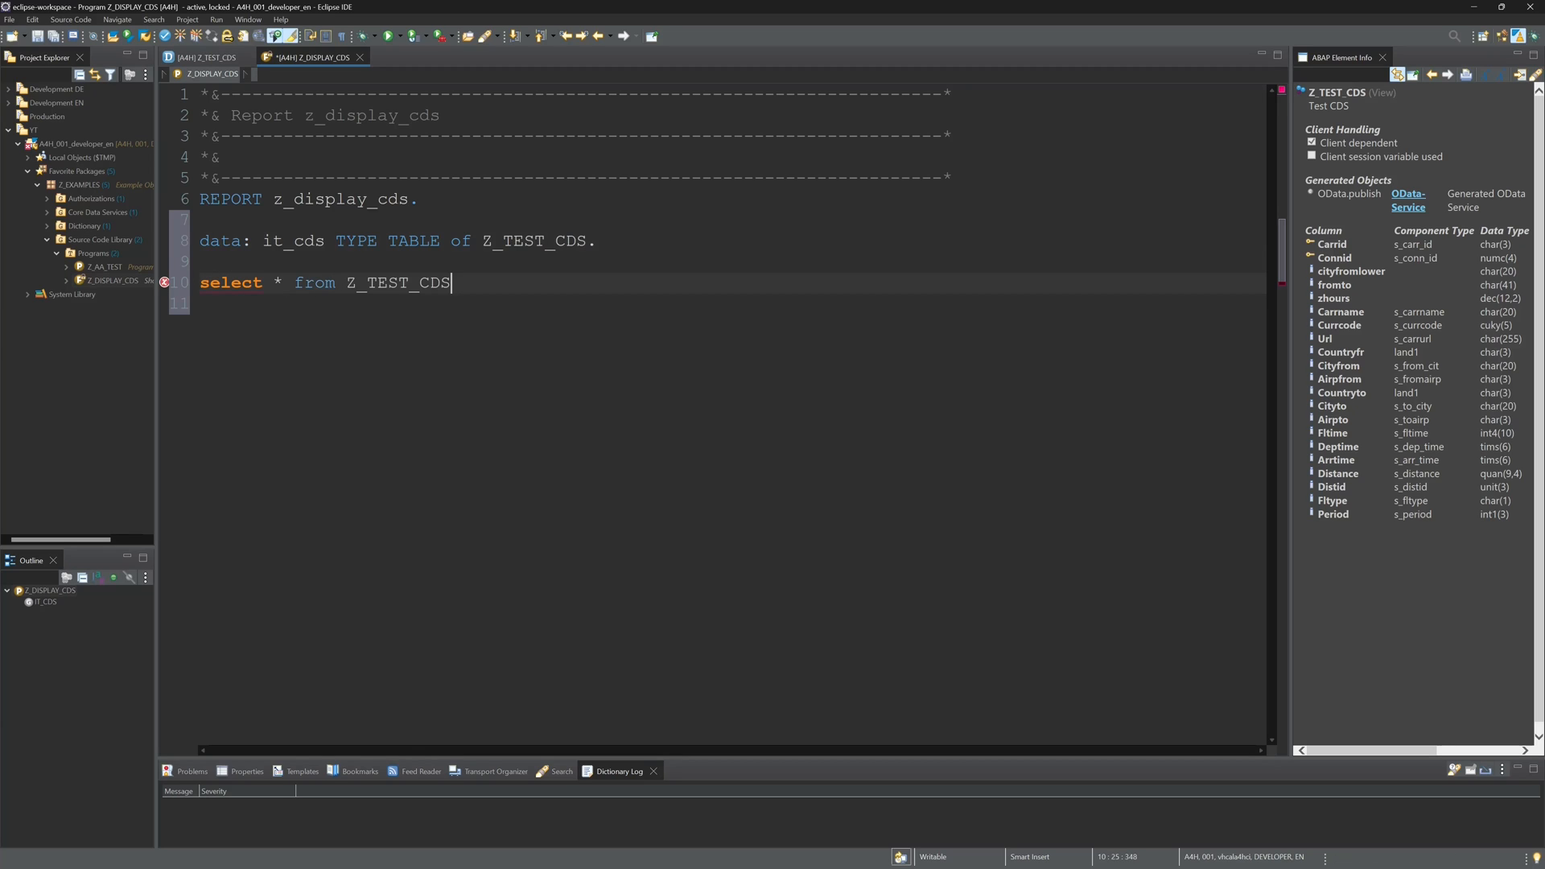
pyautogui.write('into t')
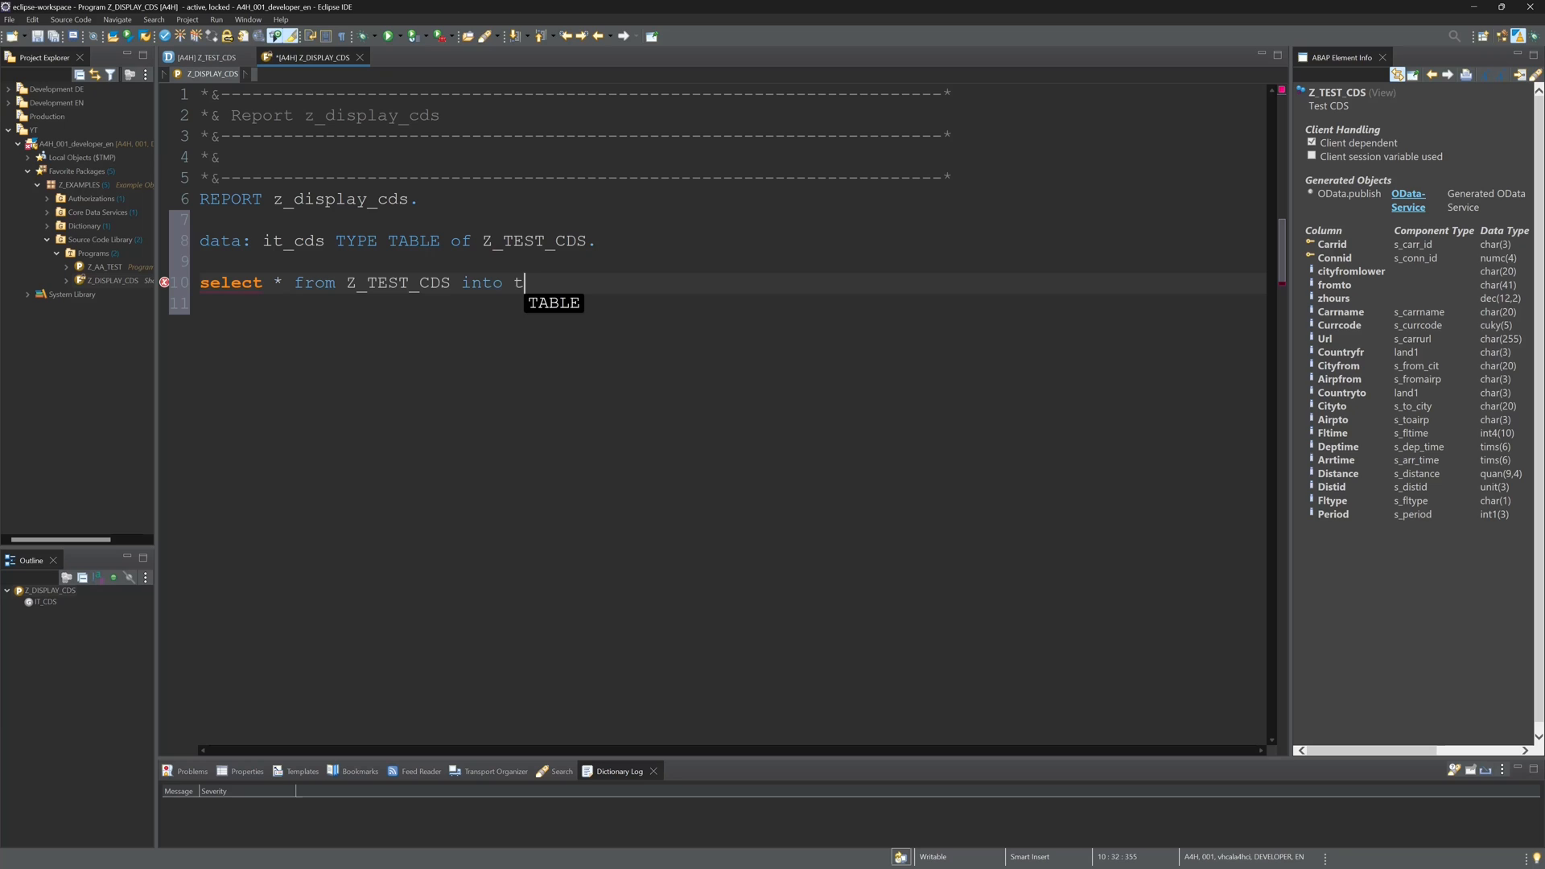
pyautogui.write('ABLE @it')
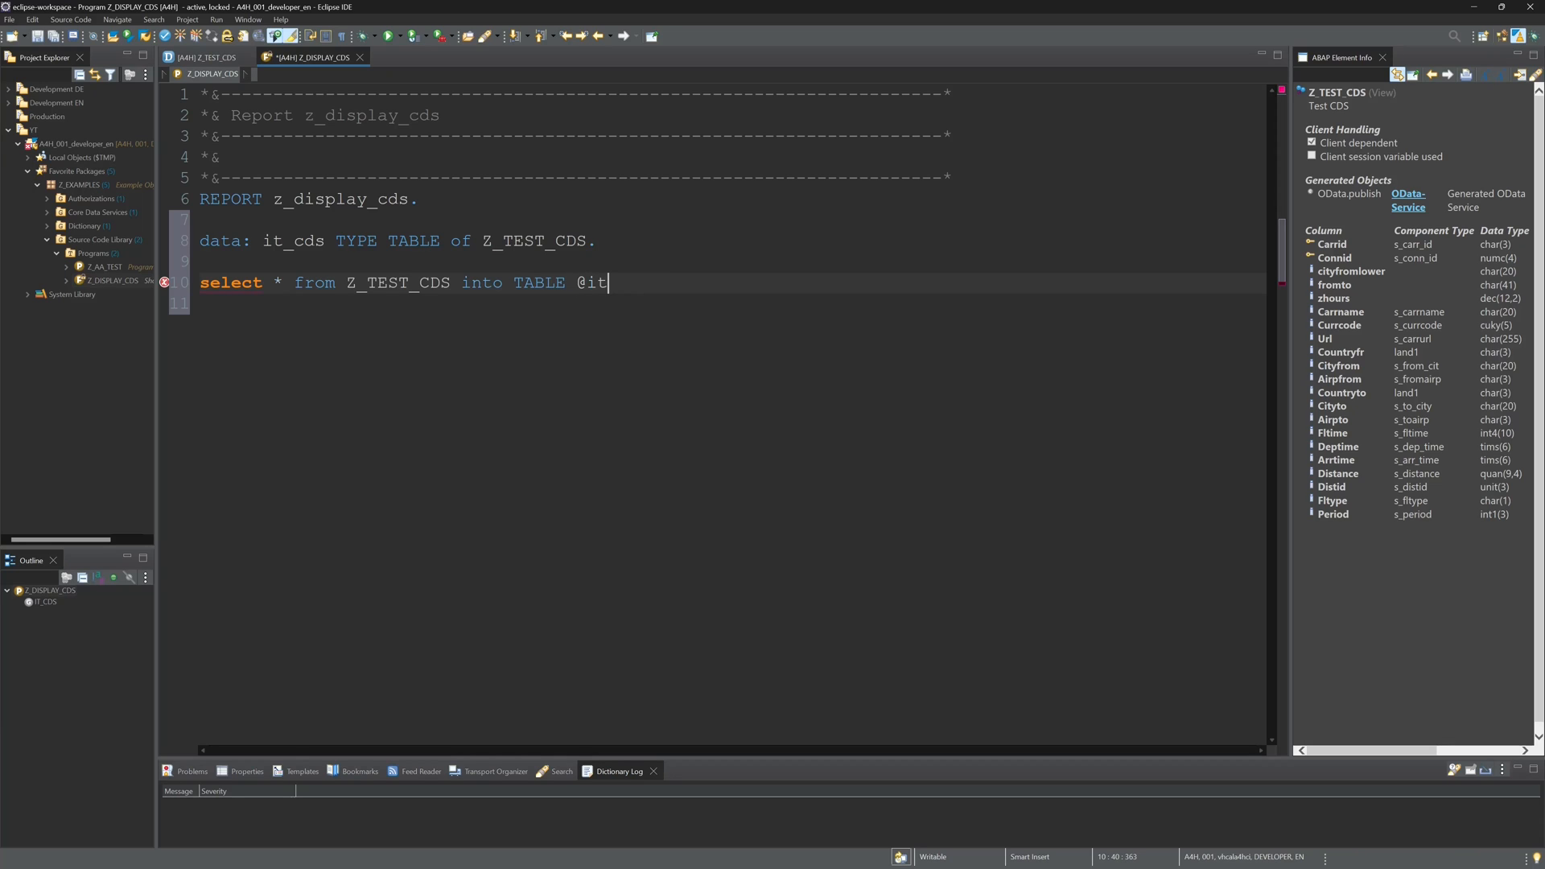
pyautogui.write('_cds.')
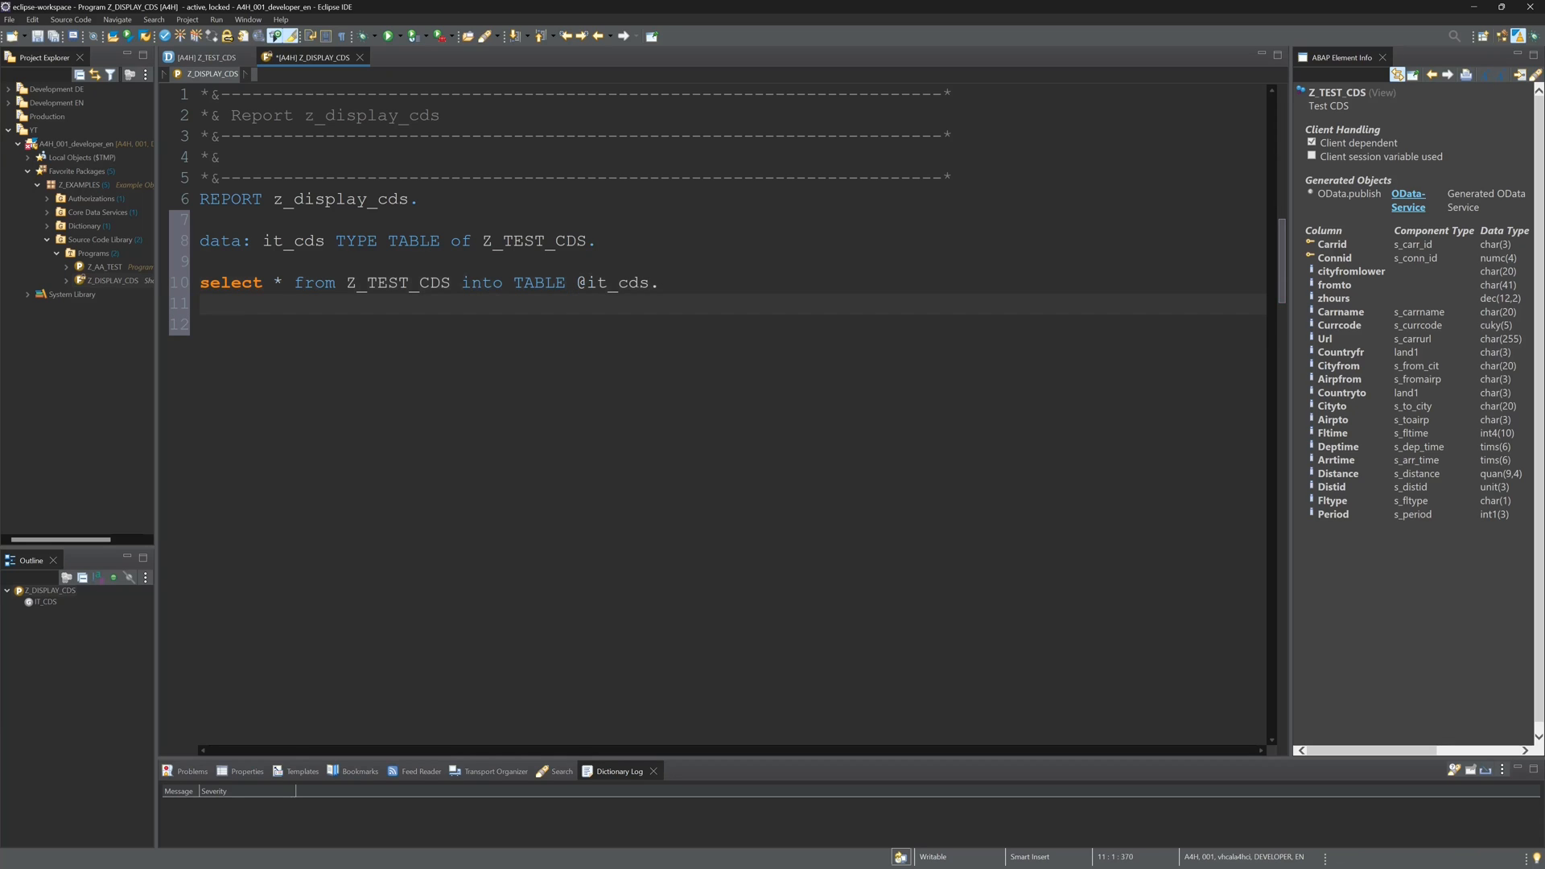
# Write a LOOP AT it_cds ASSIGNING FIELD-SYMBOL that prints Airpfrom, Airpto and Carrid per row
pyautogui.write('loop at it')
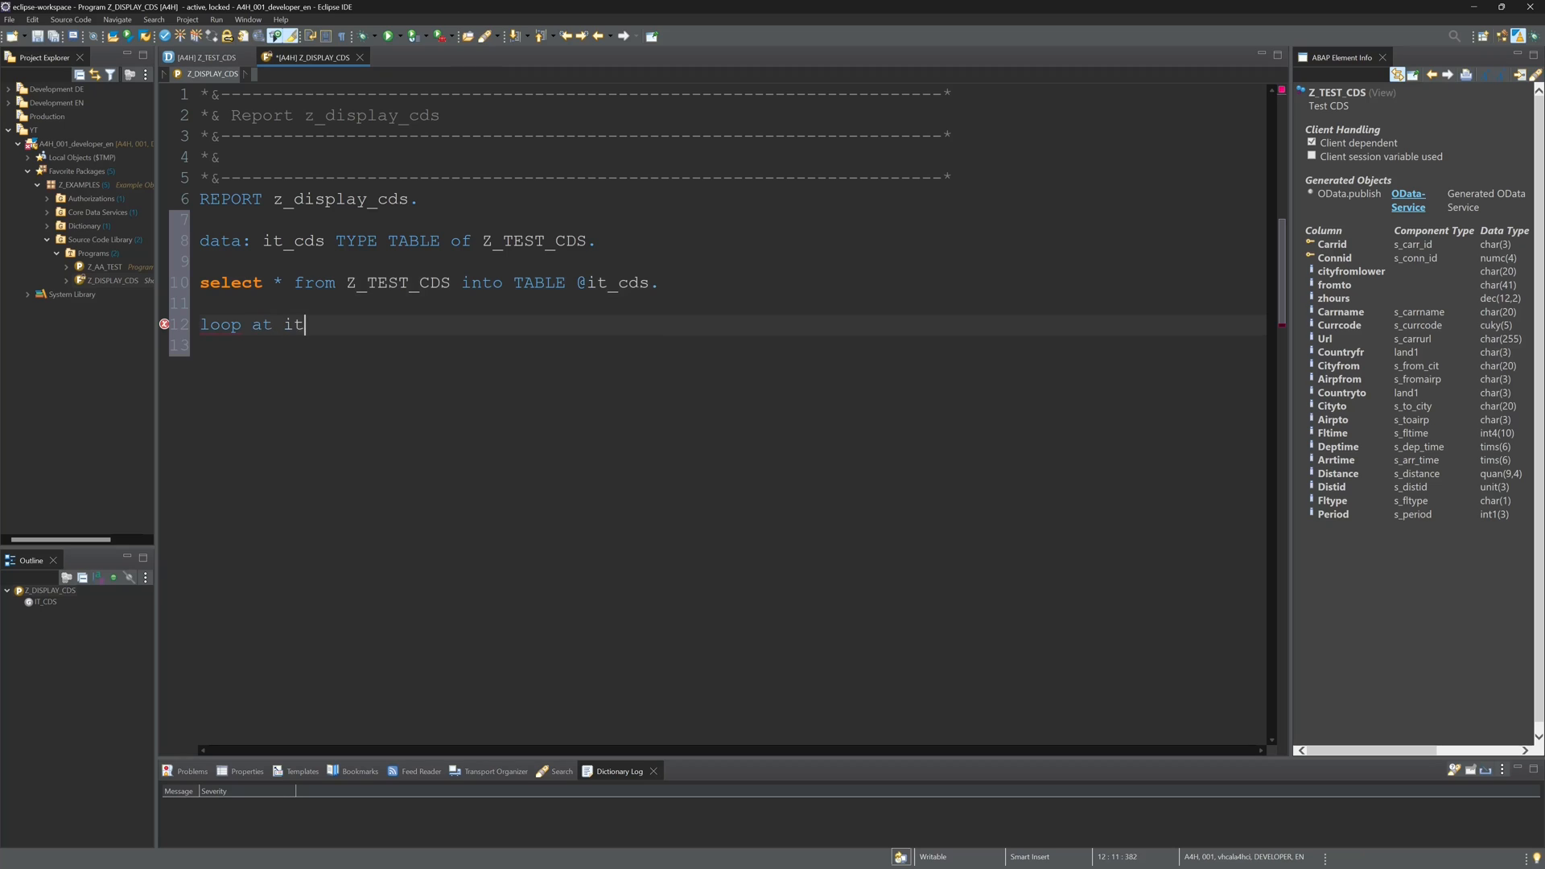
pyautogui.write('_cds ass')
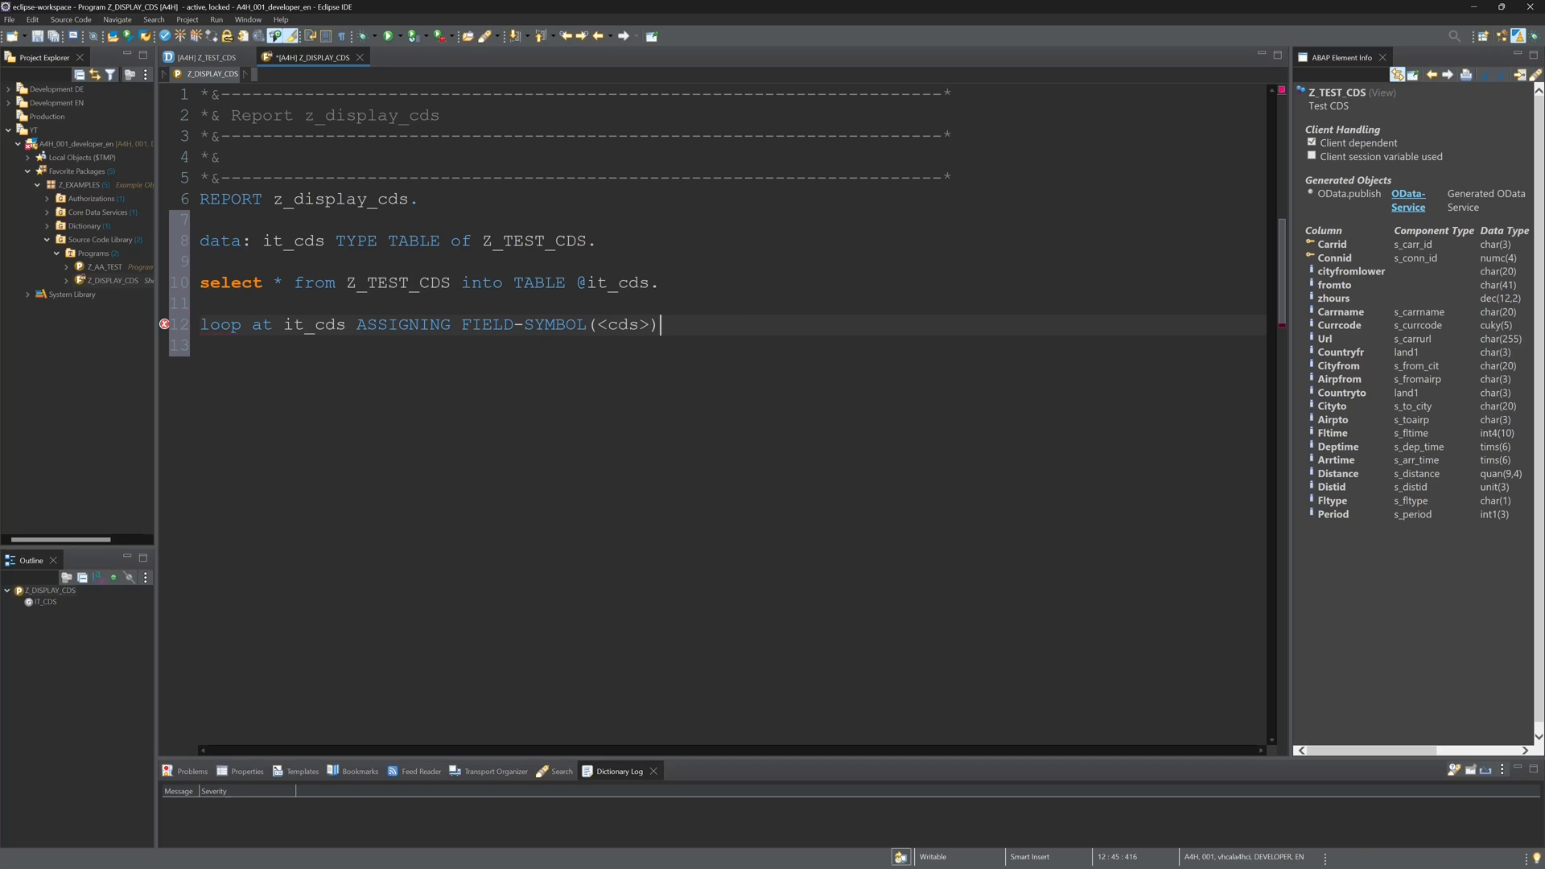
pyautogui.write('.')
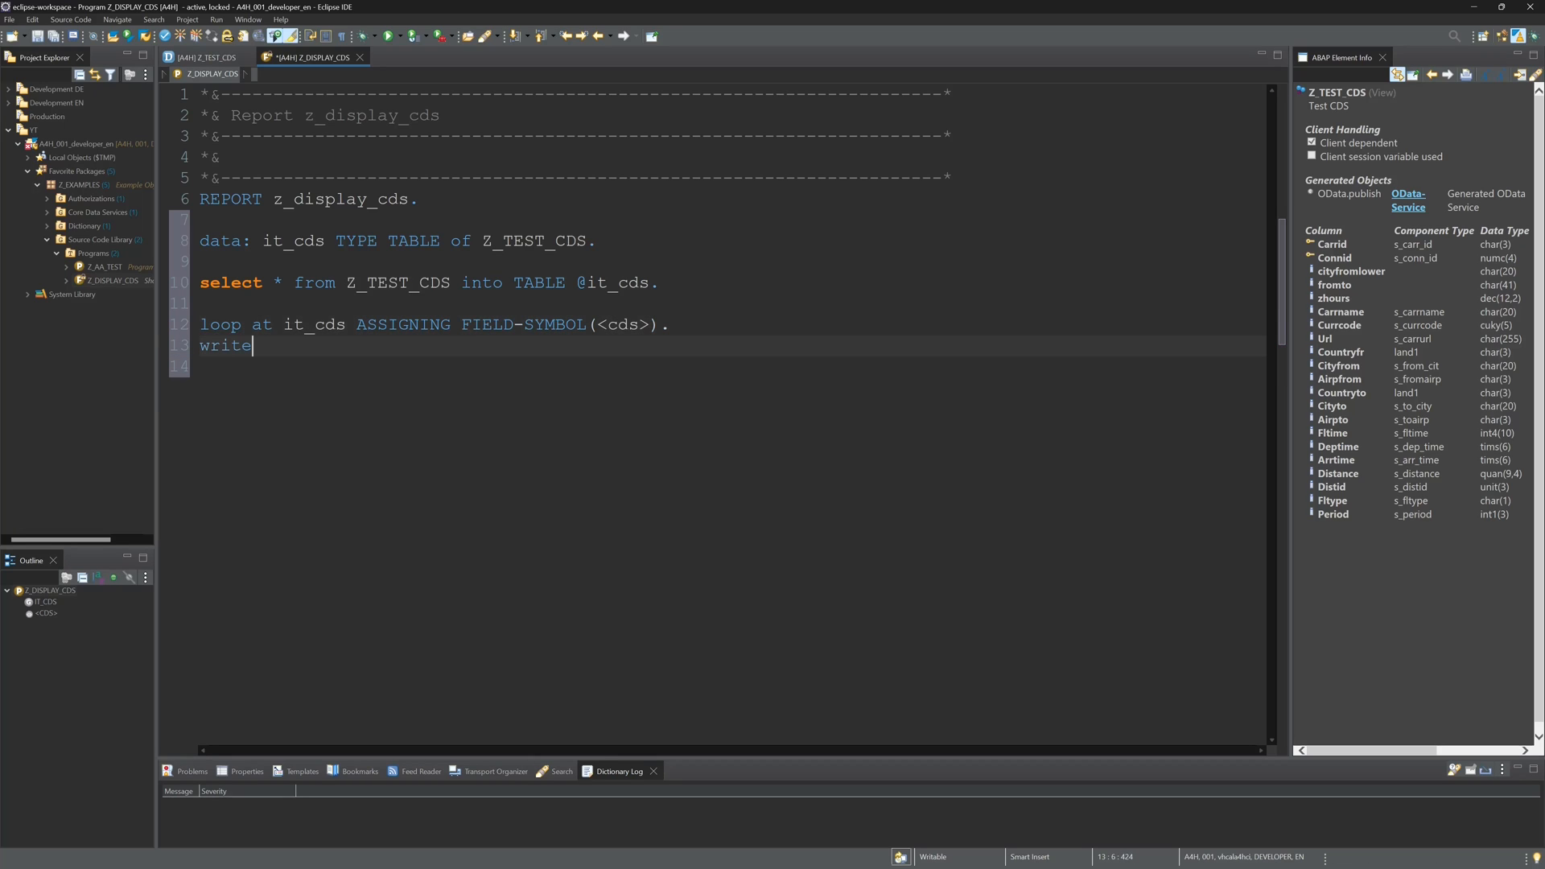
pyautogui.write(':/')
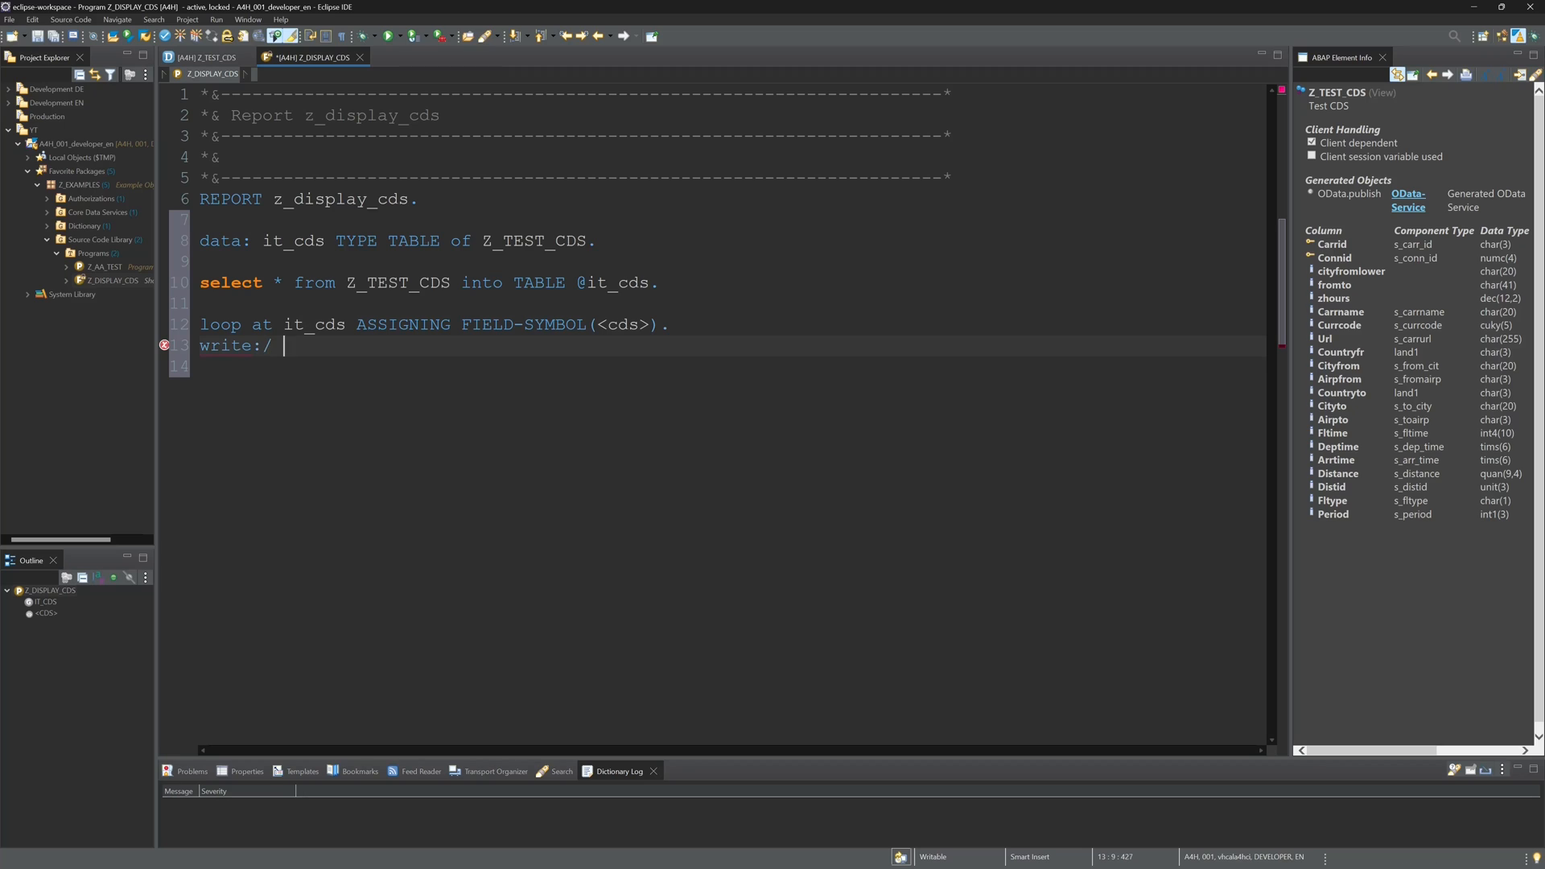
pyautogui.write('<cds>')
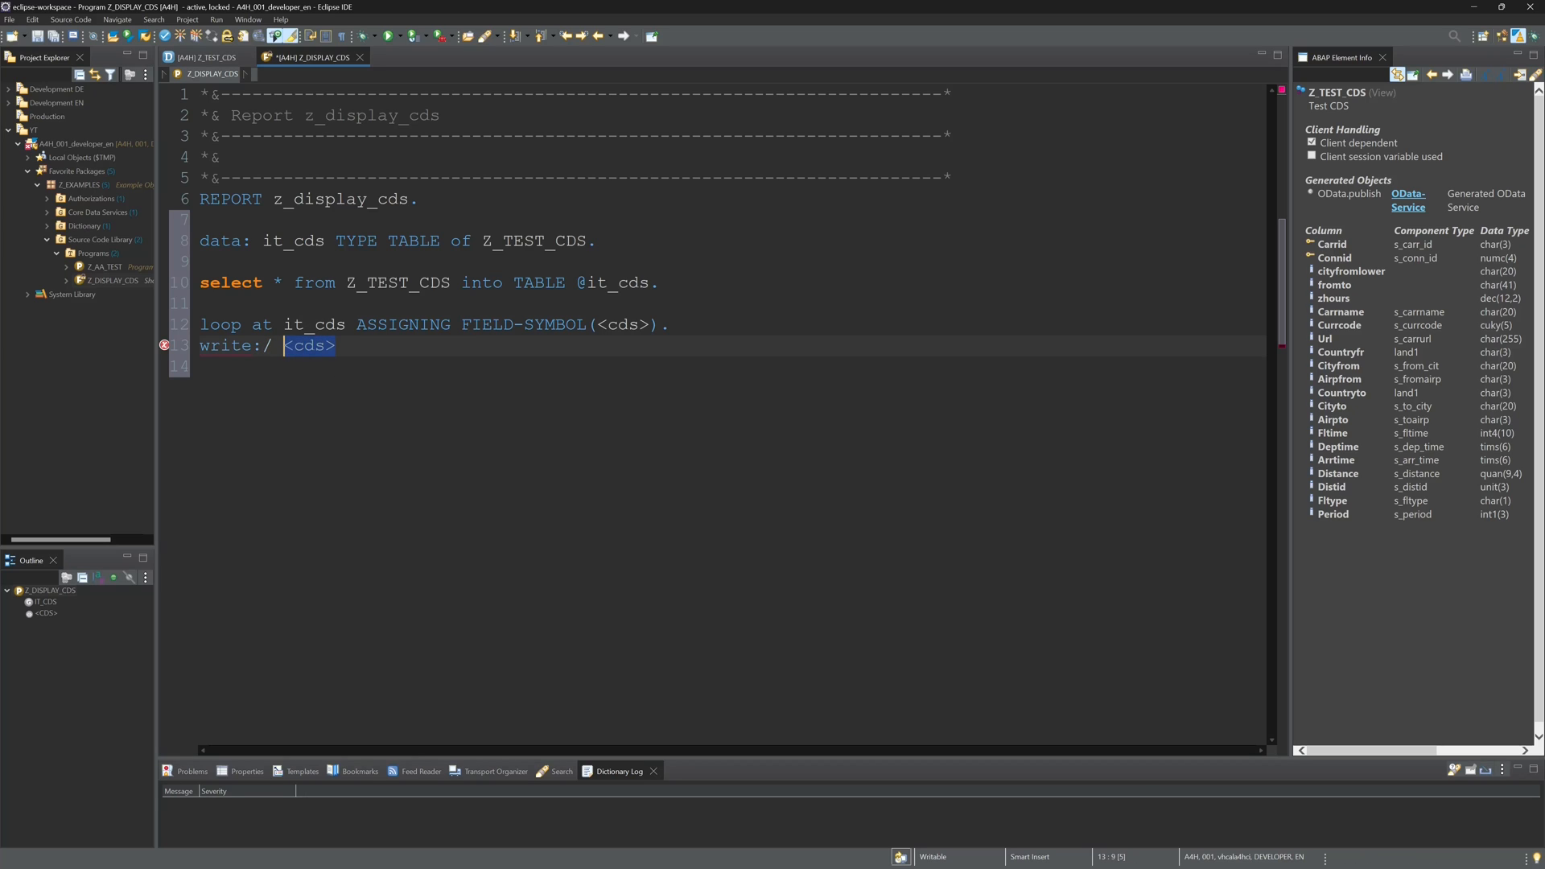
pyautogui.write('-Airpfrom, <cds>-Airpto, <cds>-')
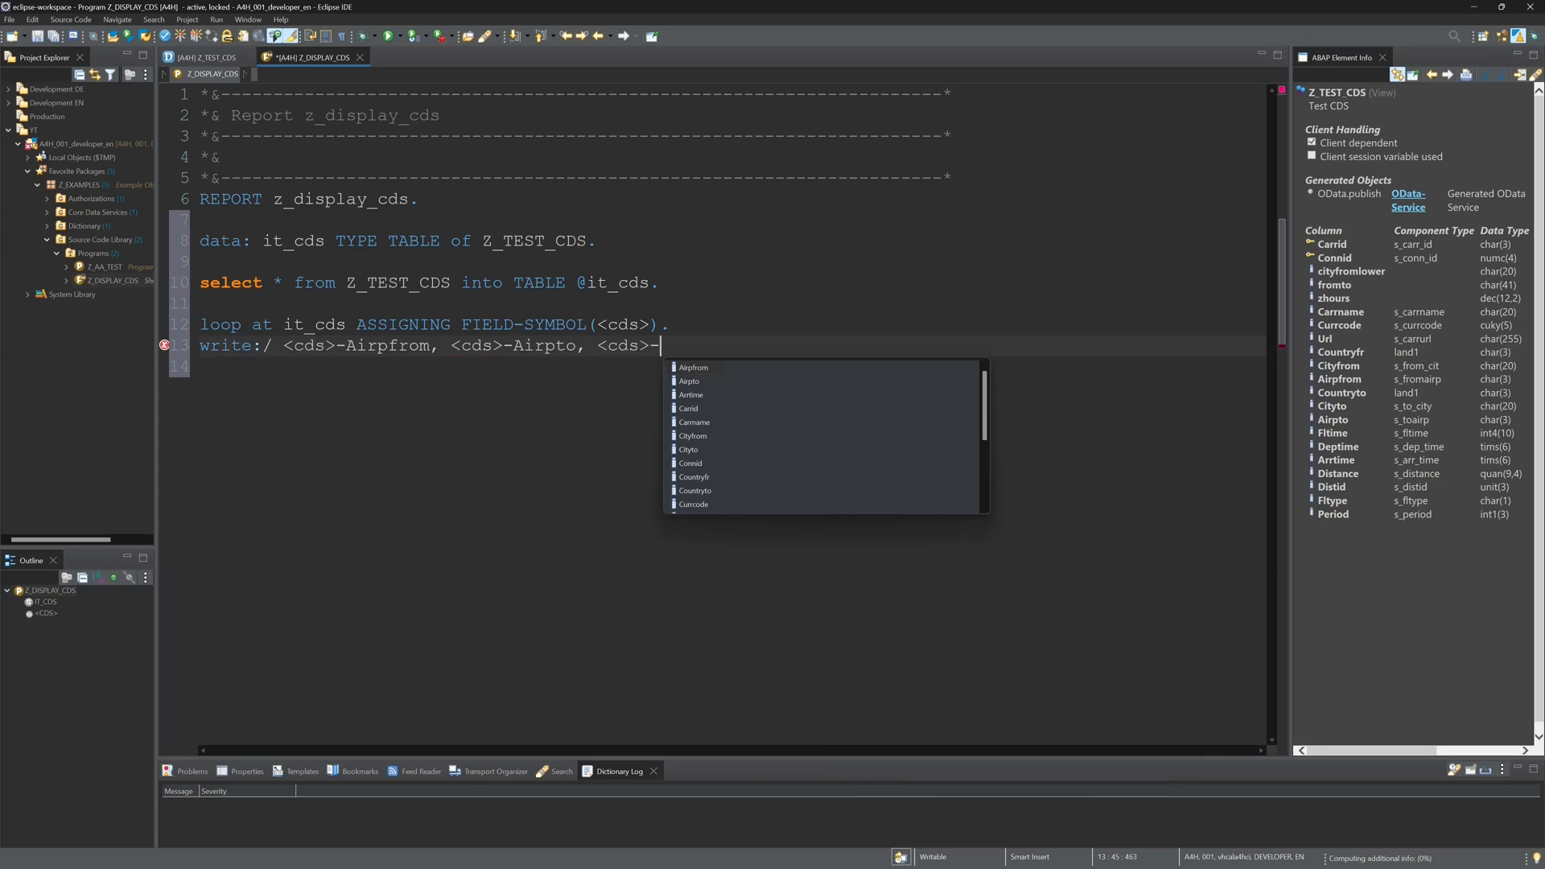
pyautogui.click(687, 407)
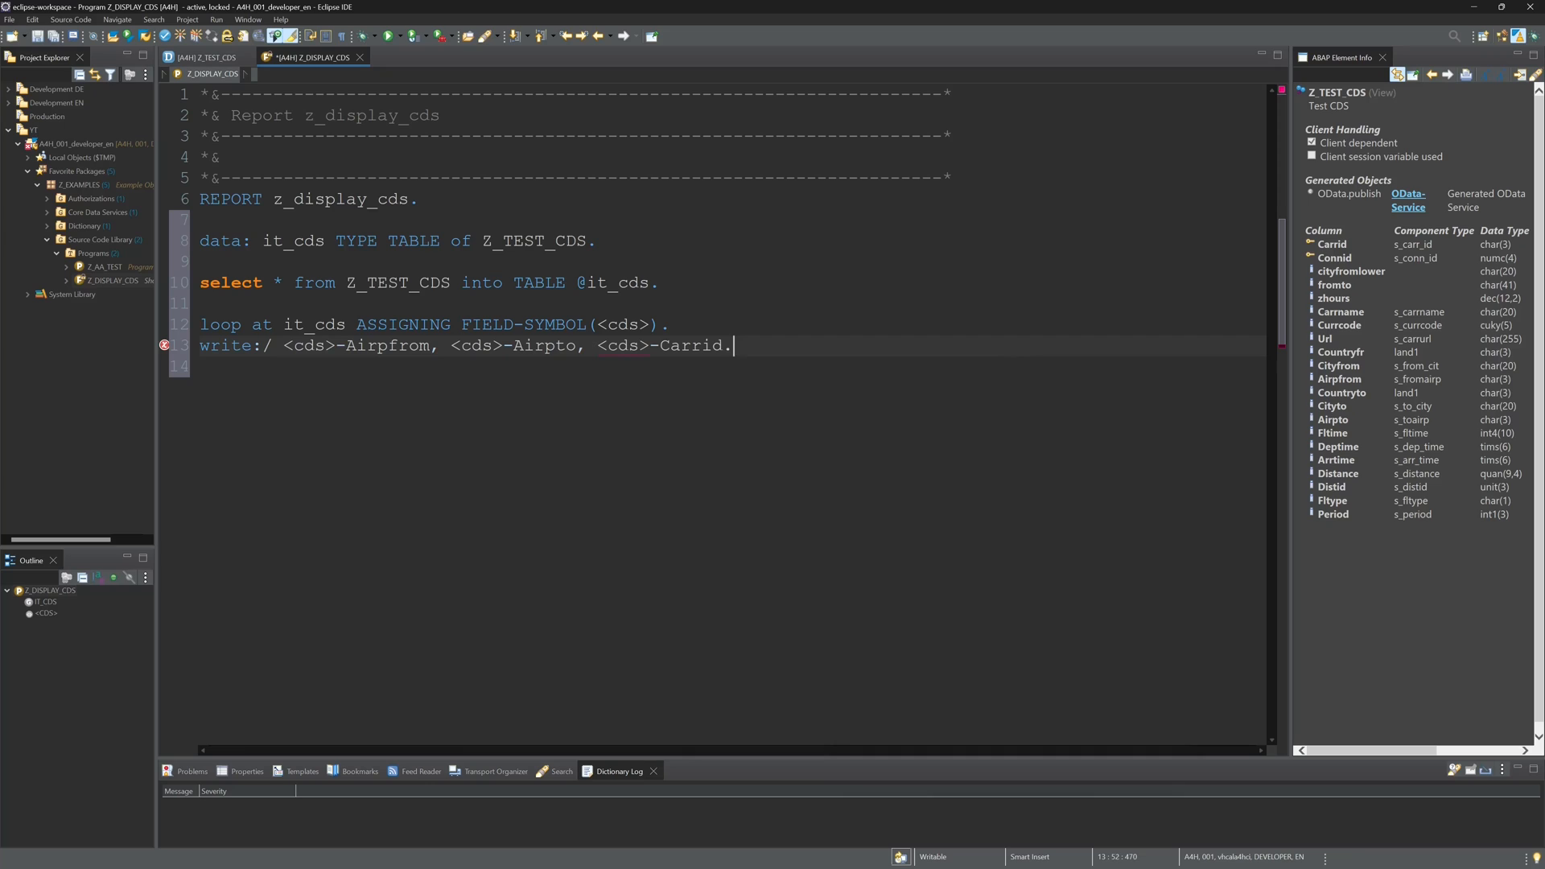
pyautogui.write('endloop.')
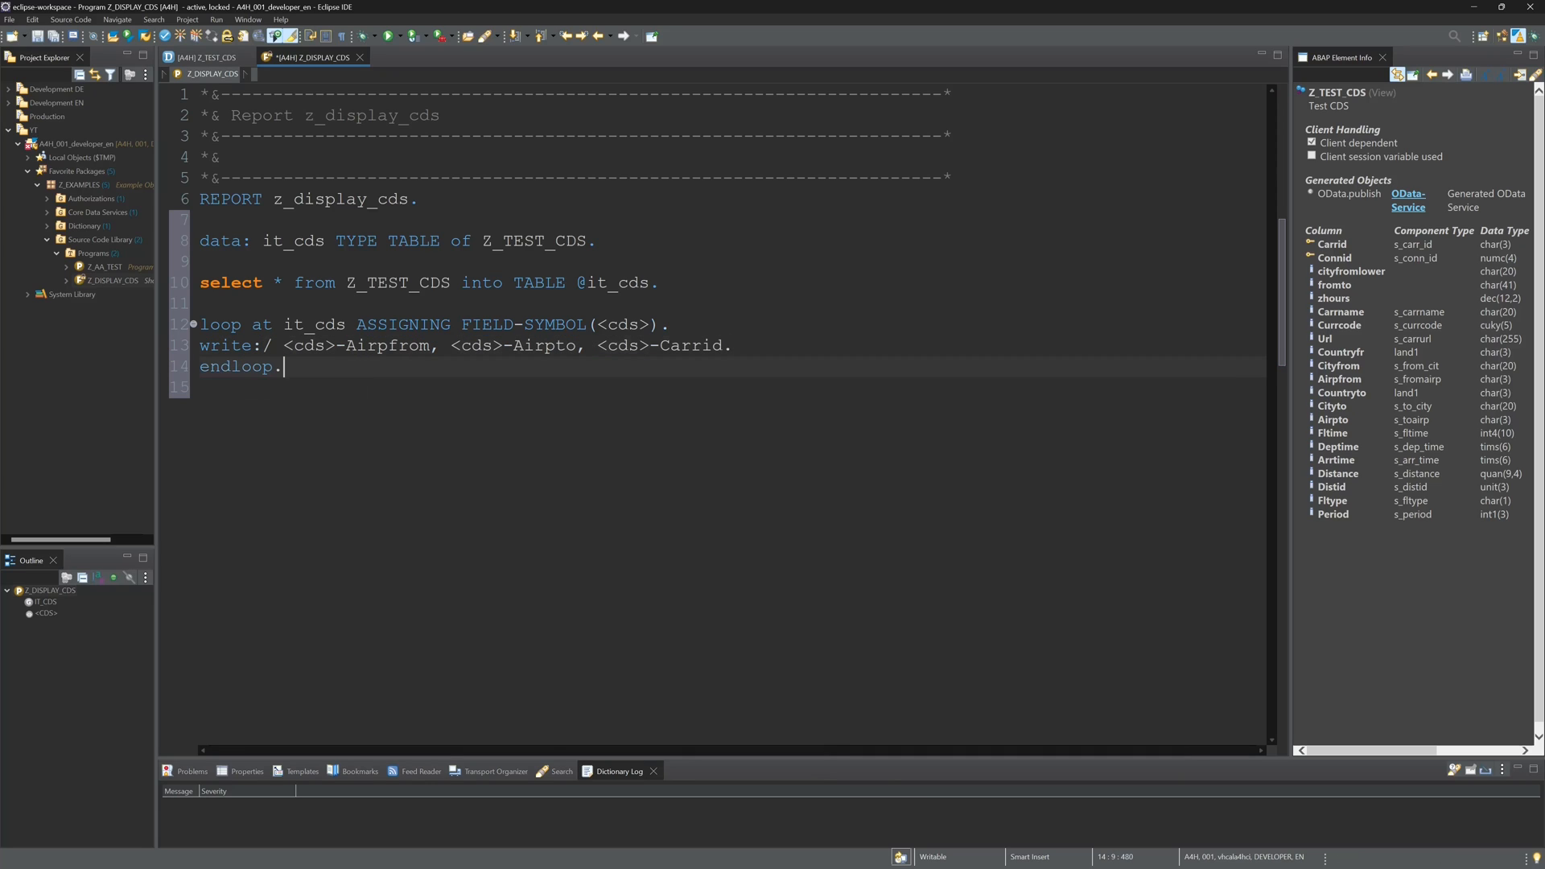
# Pretty-print the report source with Shift+F1
pyautogui.press('Return')
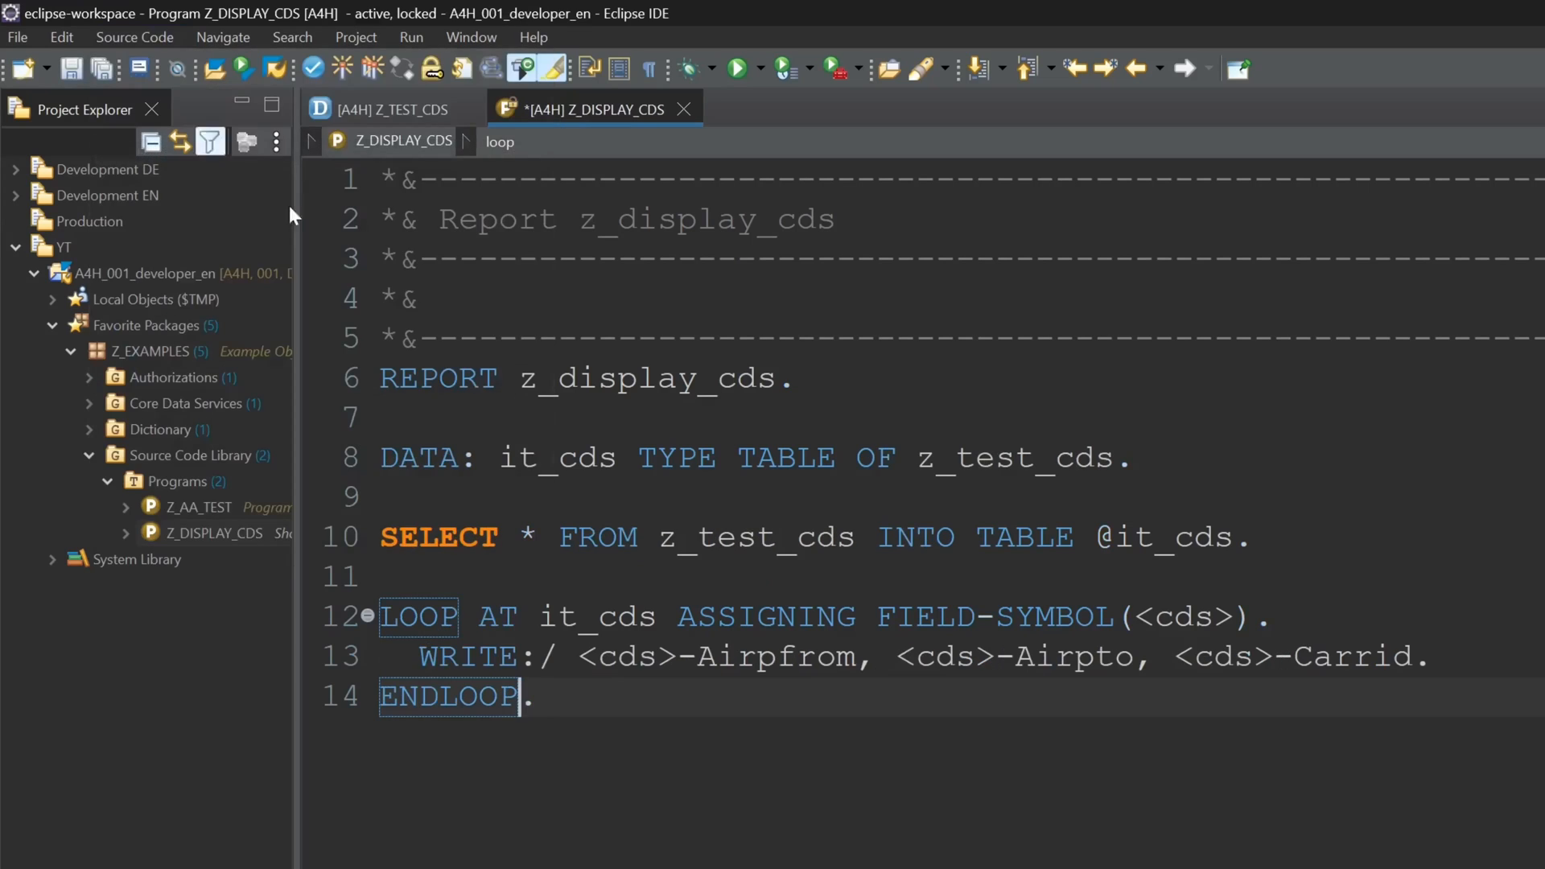
# Run the report to list route rows such as FRA JFK LH
pyautogui.press('ctrl+s')
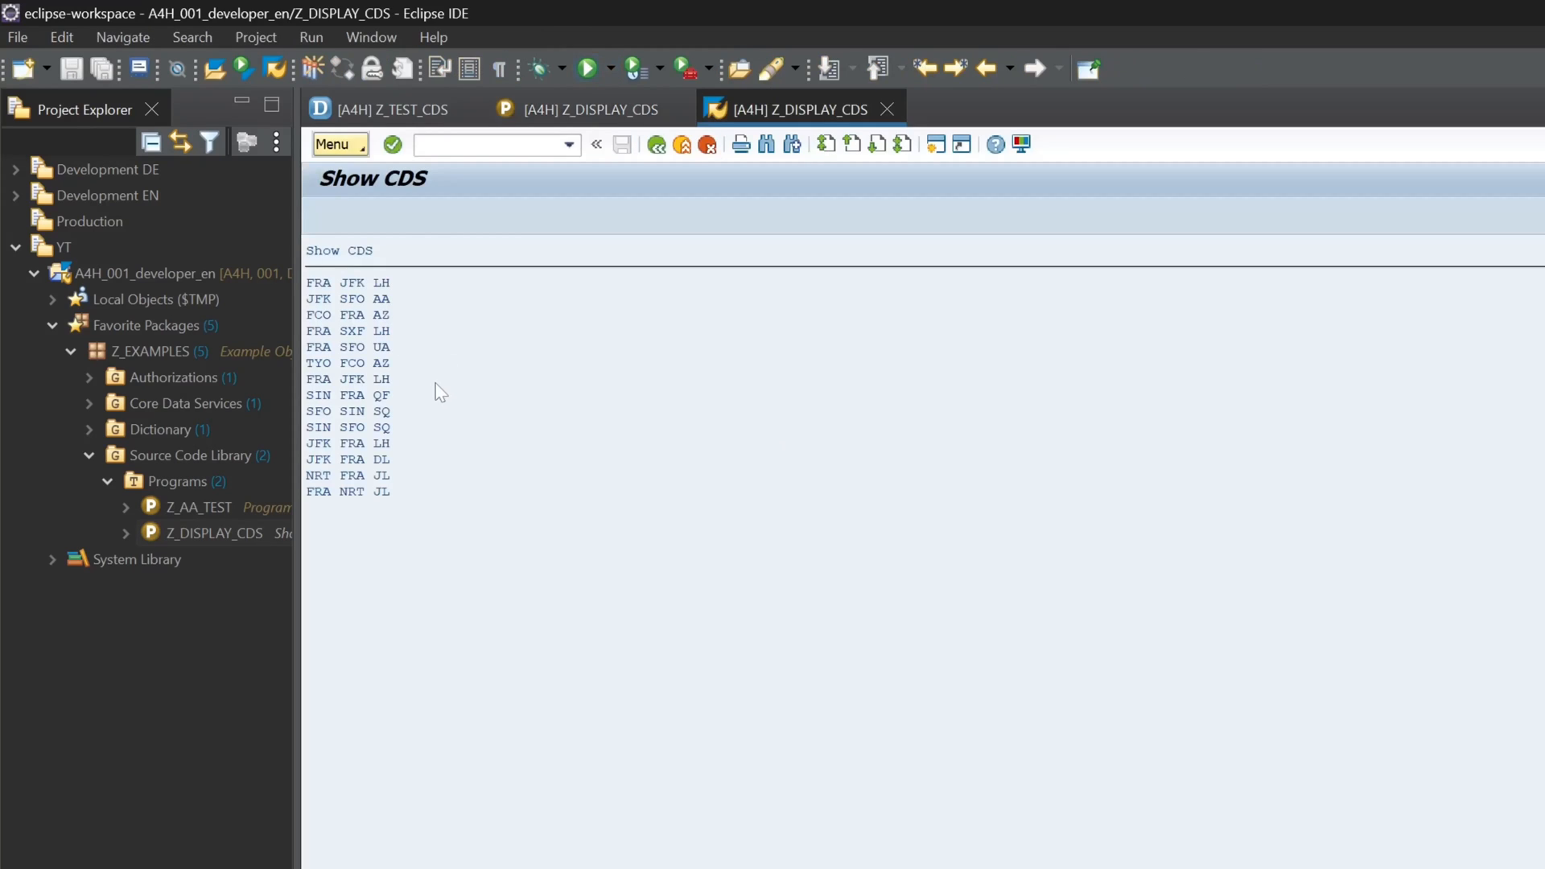
pyautogui.moveTo(440, 385)
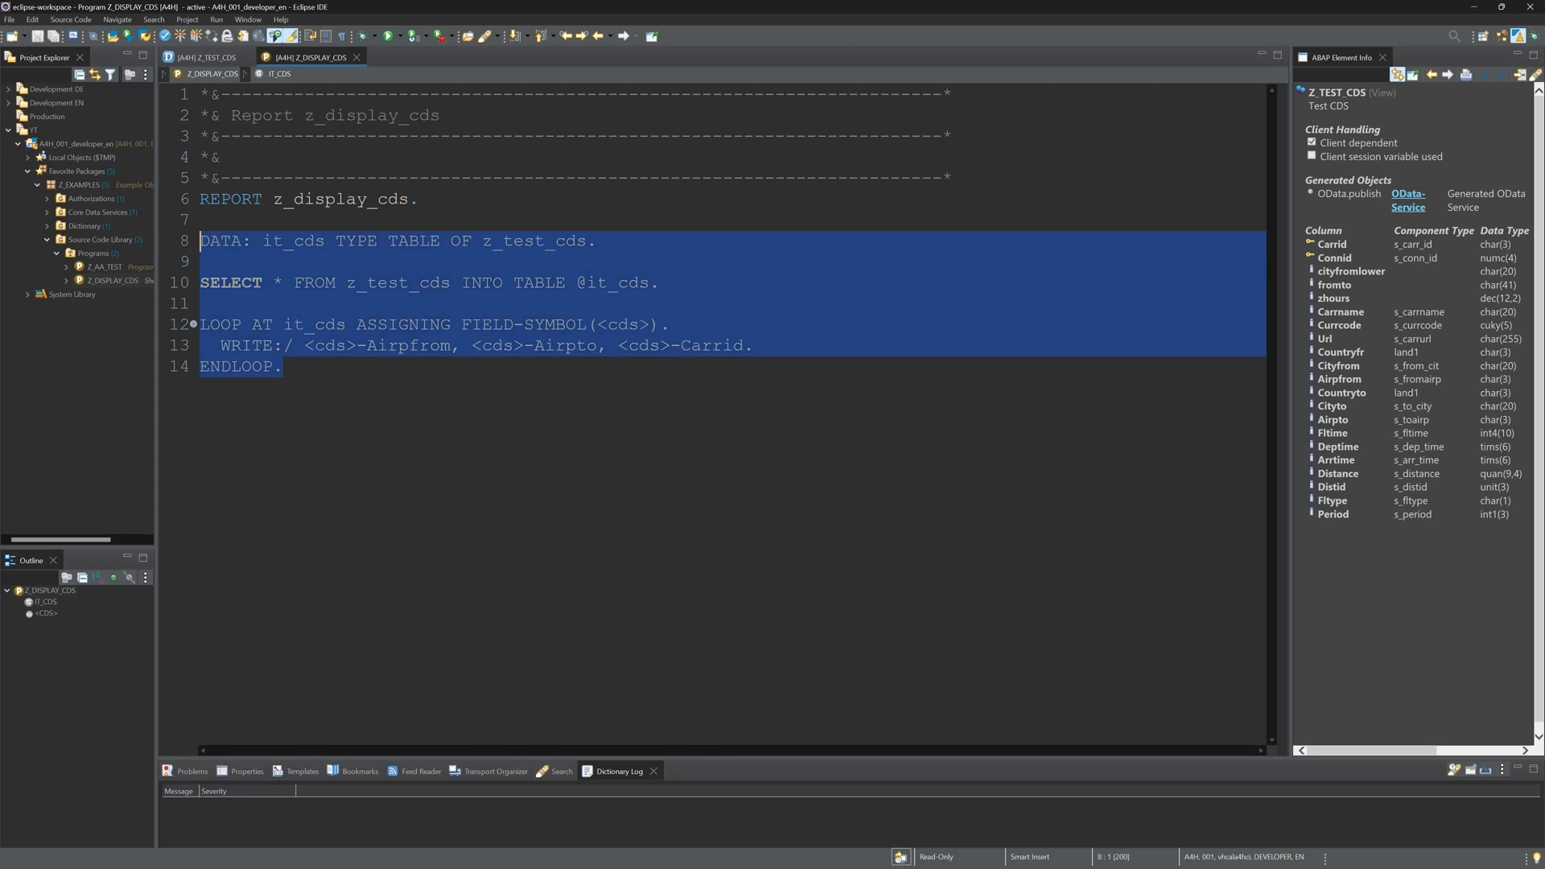
# Wrap the body in TRY ... CATCH cx_root INTO DATA(e_txt), writing e_txt->get_text( ), ENDTRY
pyautogui.write('try.')
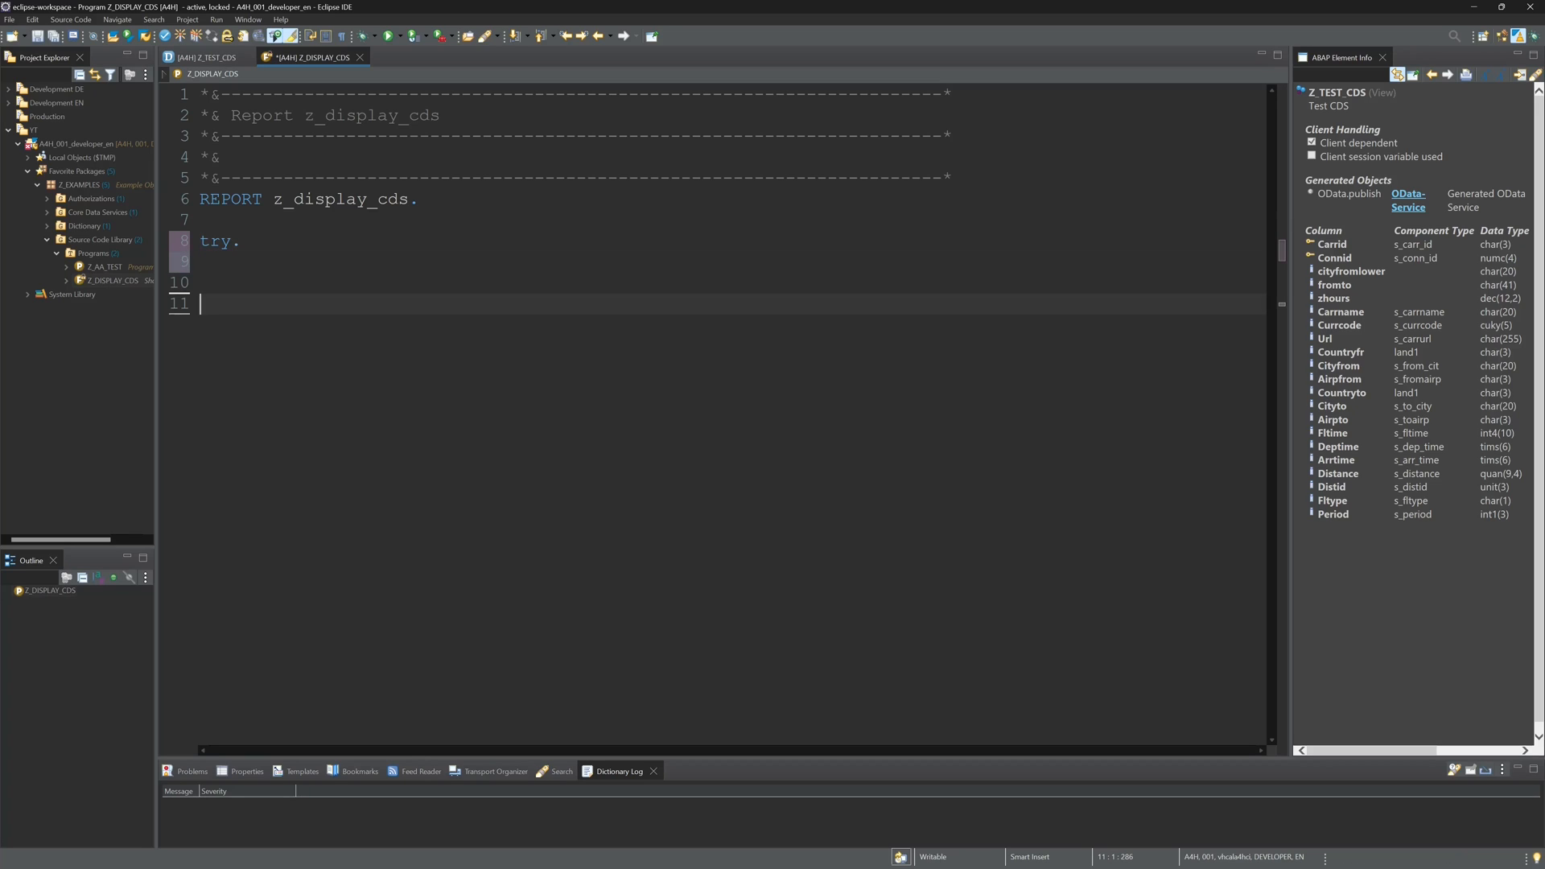
pyautogui.write('catch cx')
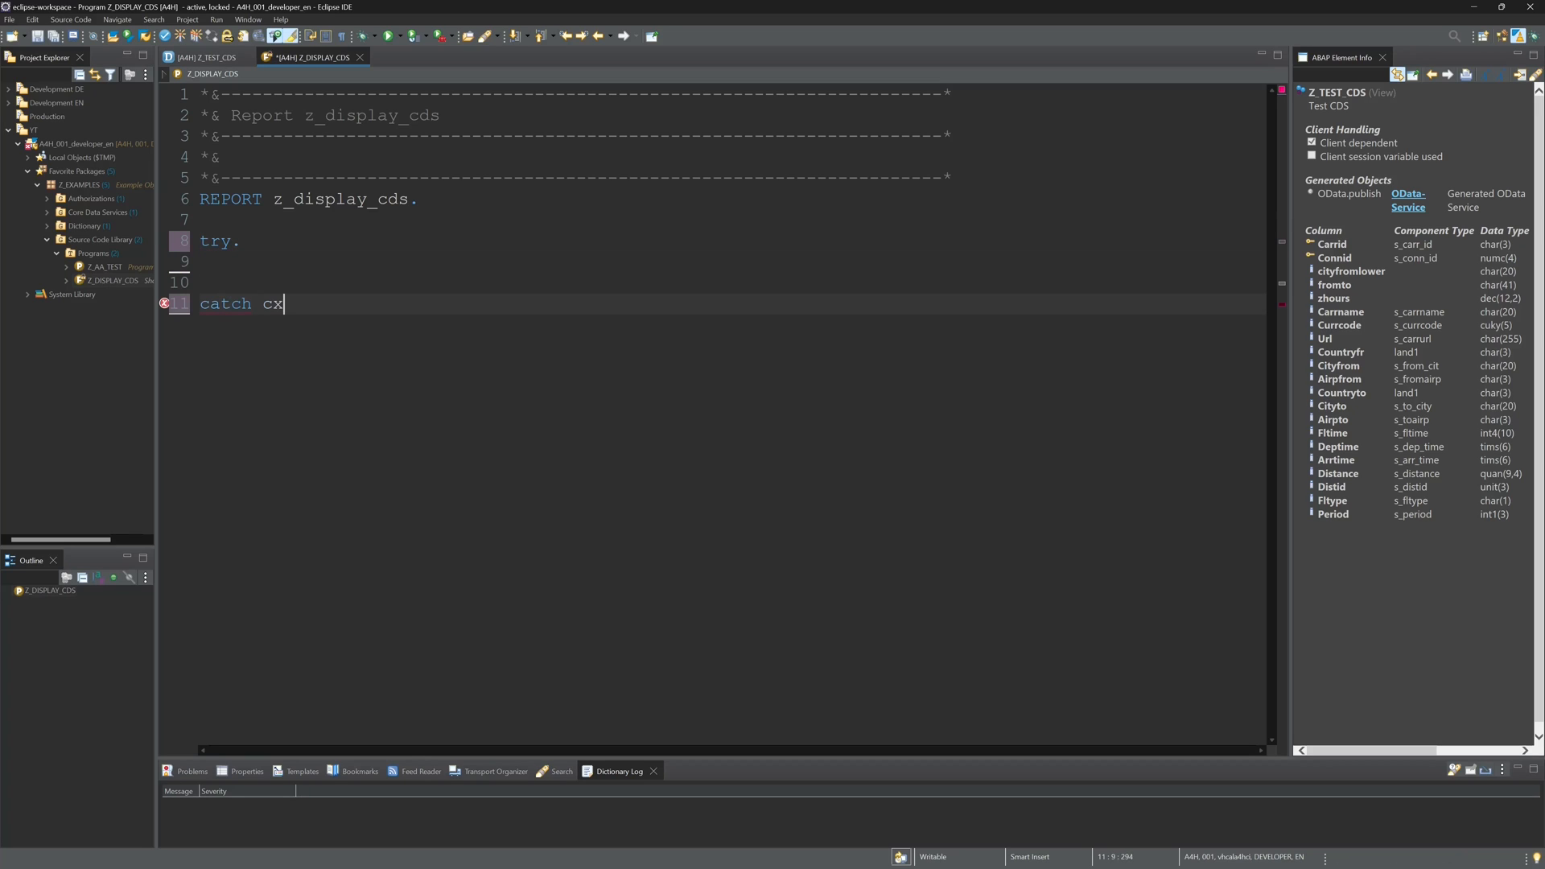
pyautogui.write('_root into')
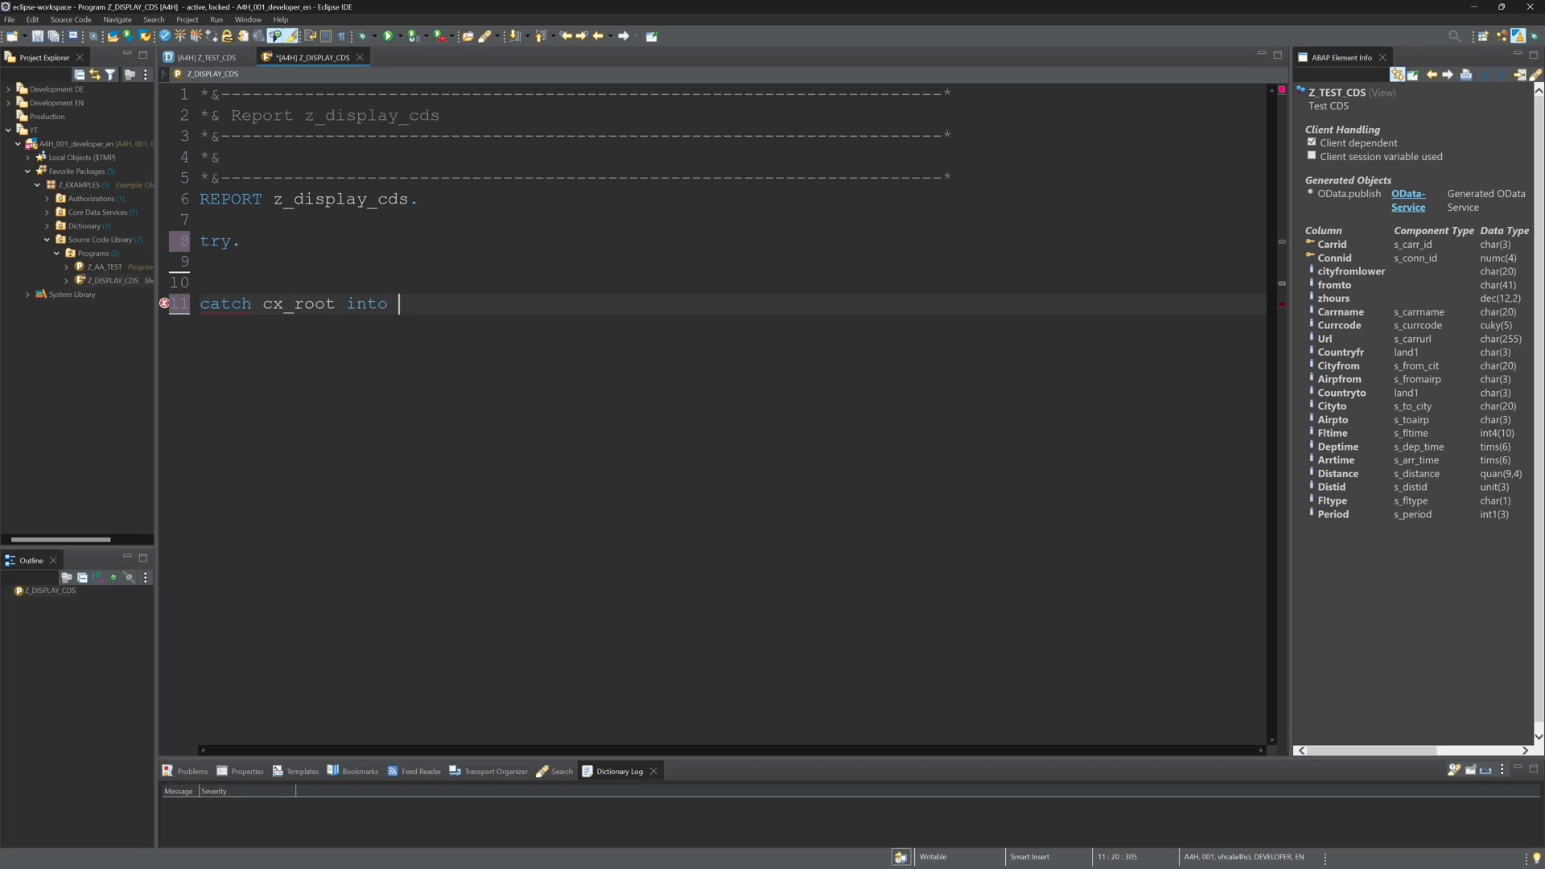
pyautogui.write('data(e)')
pyautogui.write('w')
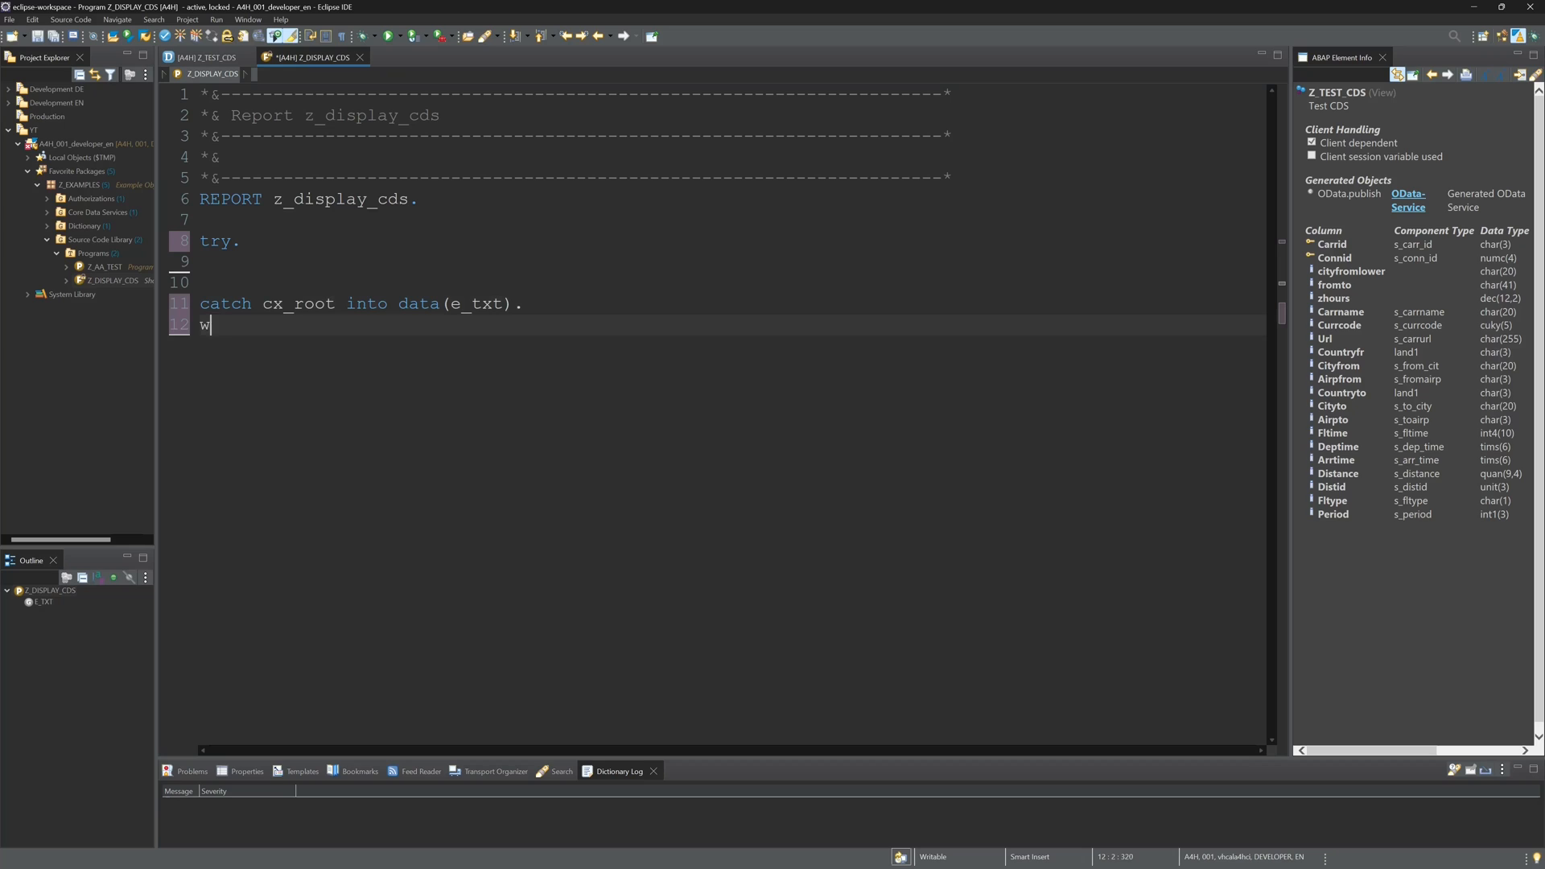
pyautogui.write('rite: / e_txt->get_text(  ).')
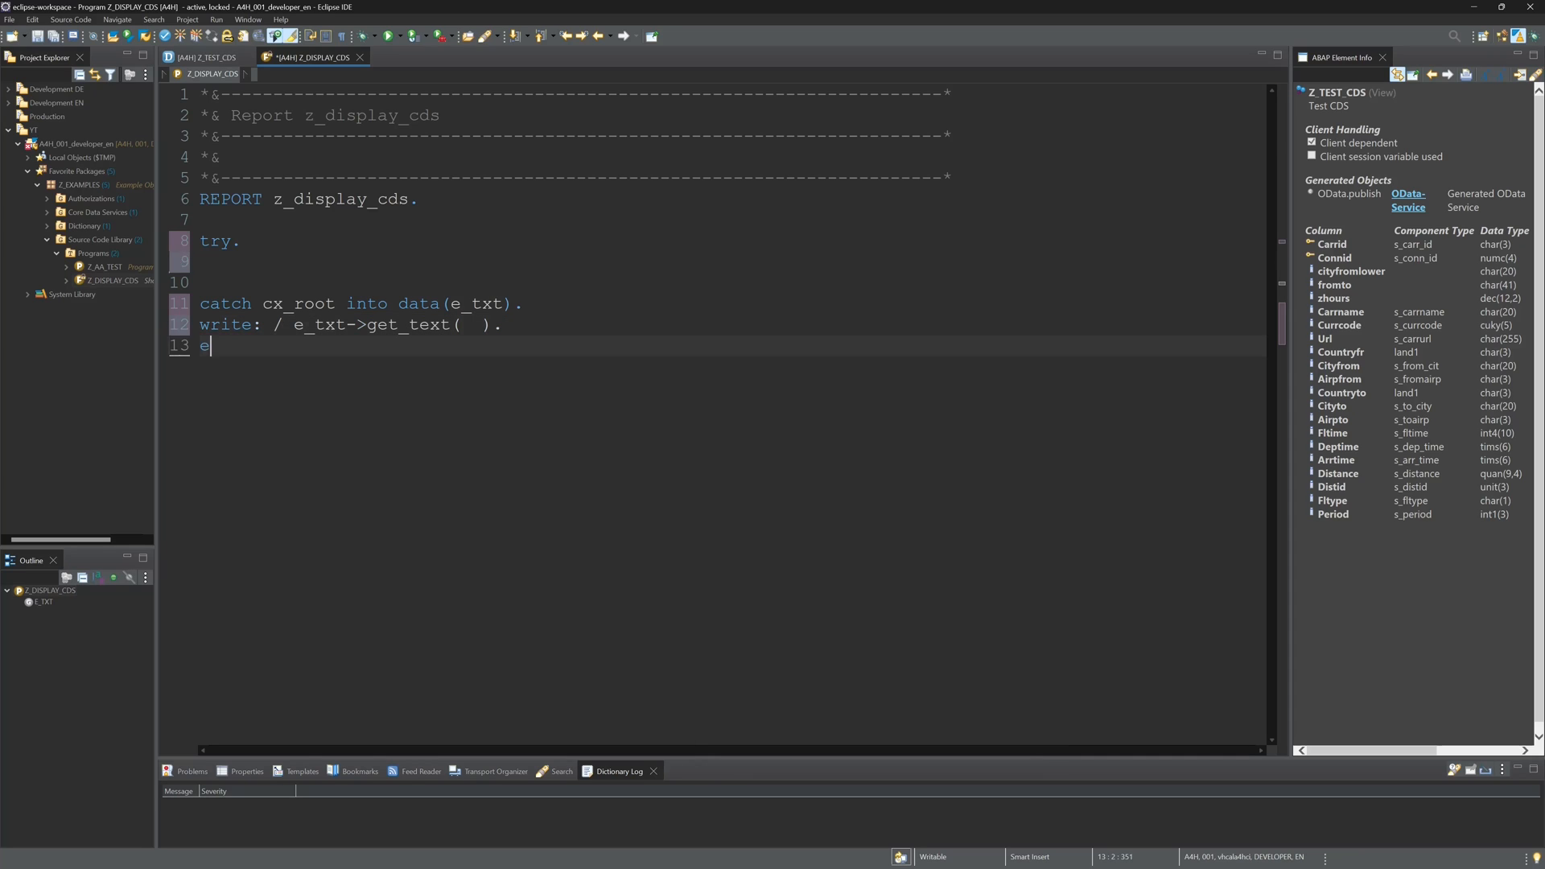
pyautogui.write('ndtry.')
pyautogui.click(730, 282)
pyautogui.write('cl_salv_gui_')
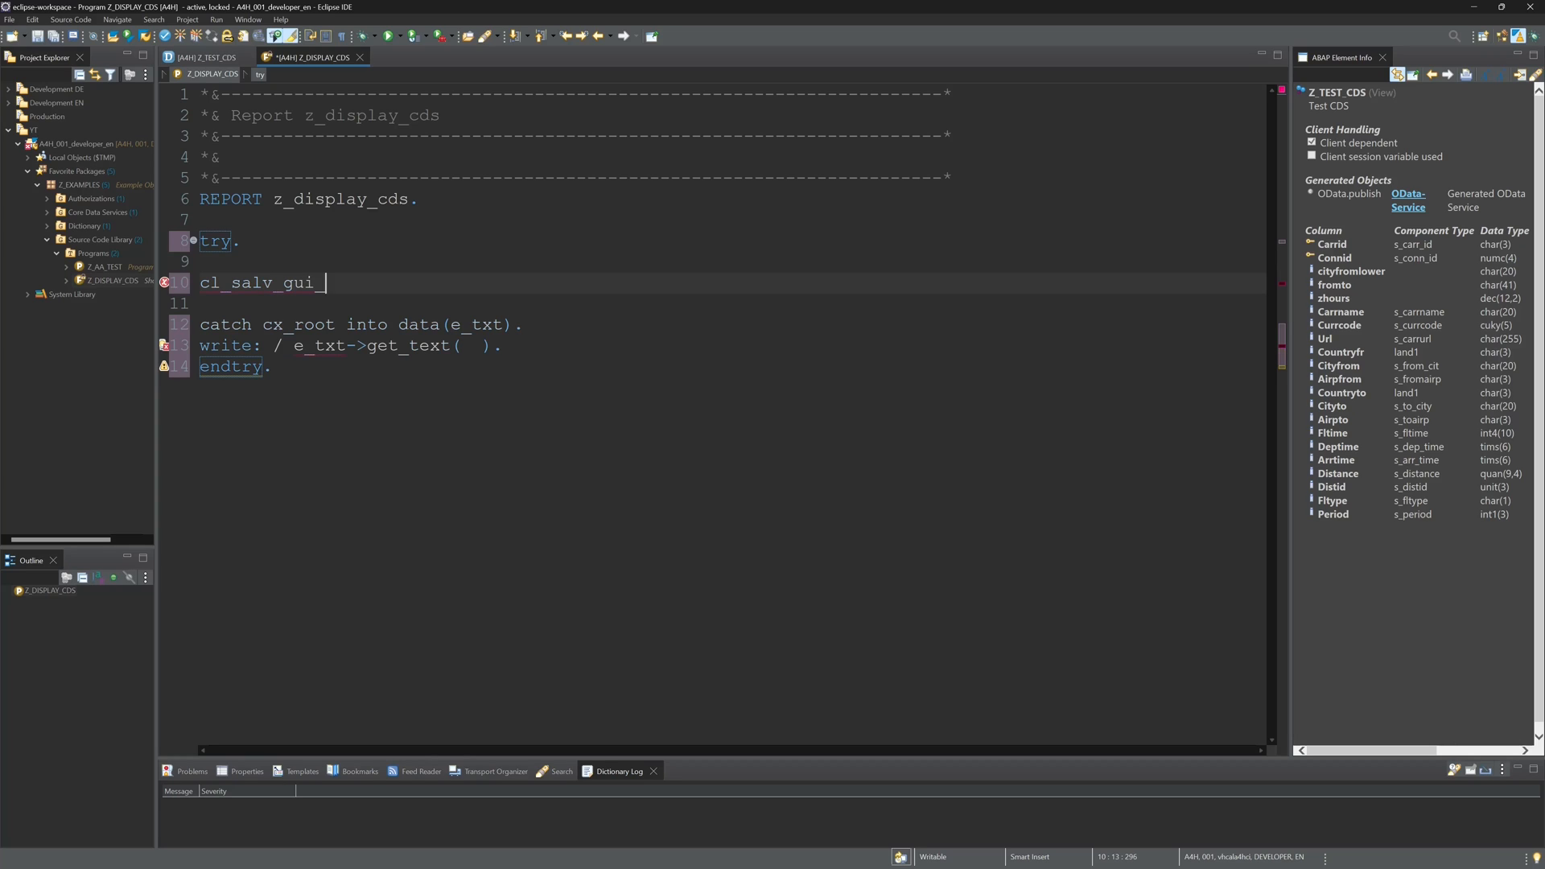
# Call cl_salv_gui_table_ida=>create_for_cds_view with CONV #( 'Z_TEST_CDS' )
pyautogui.write('table')
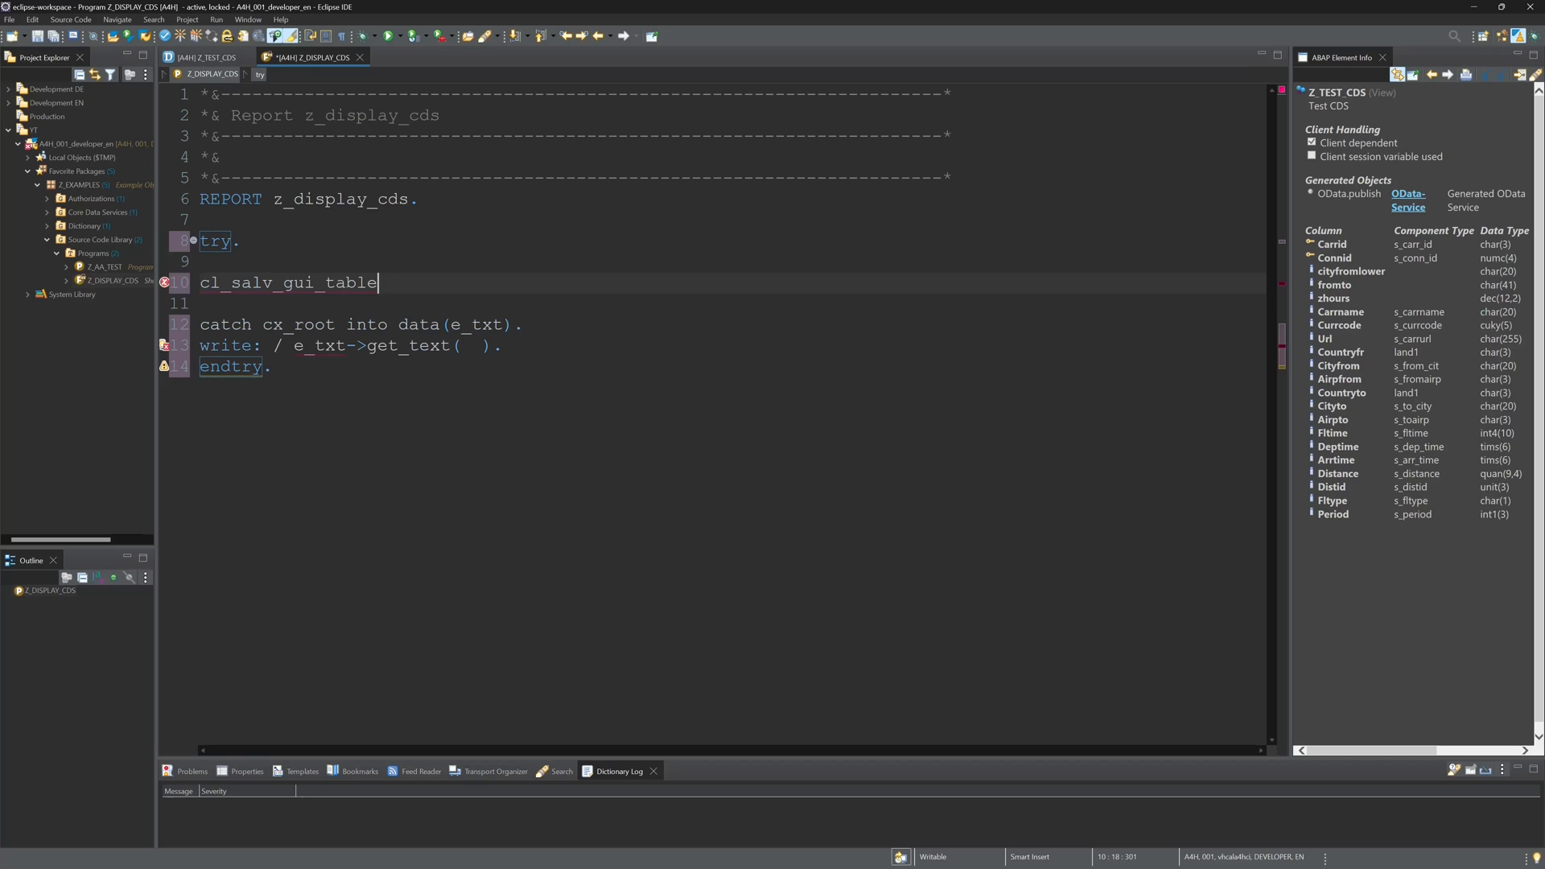
pyautogui.write('_ida')
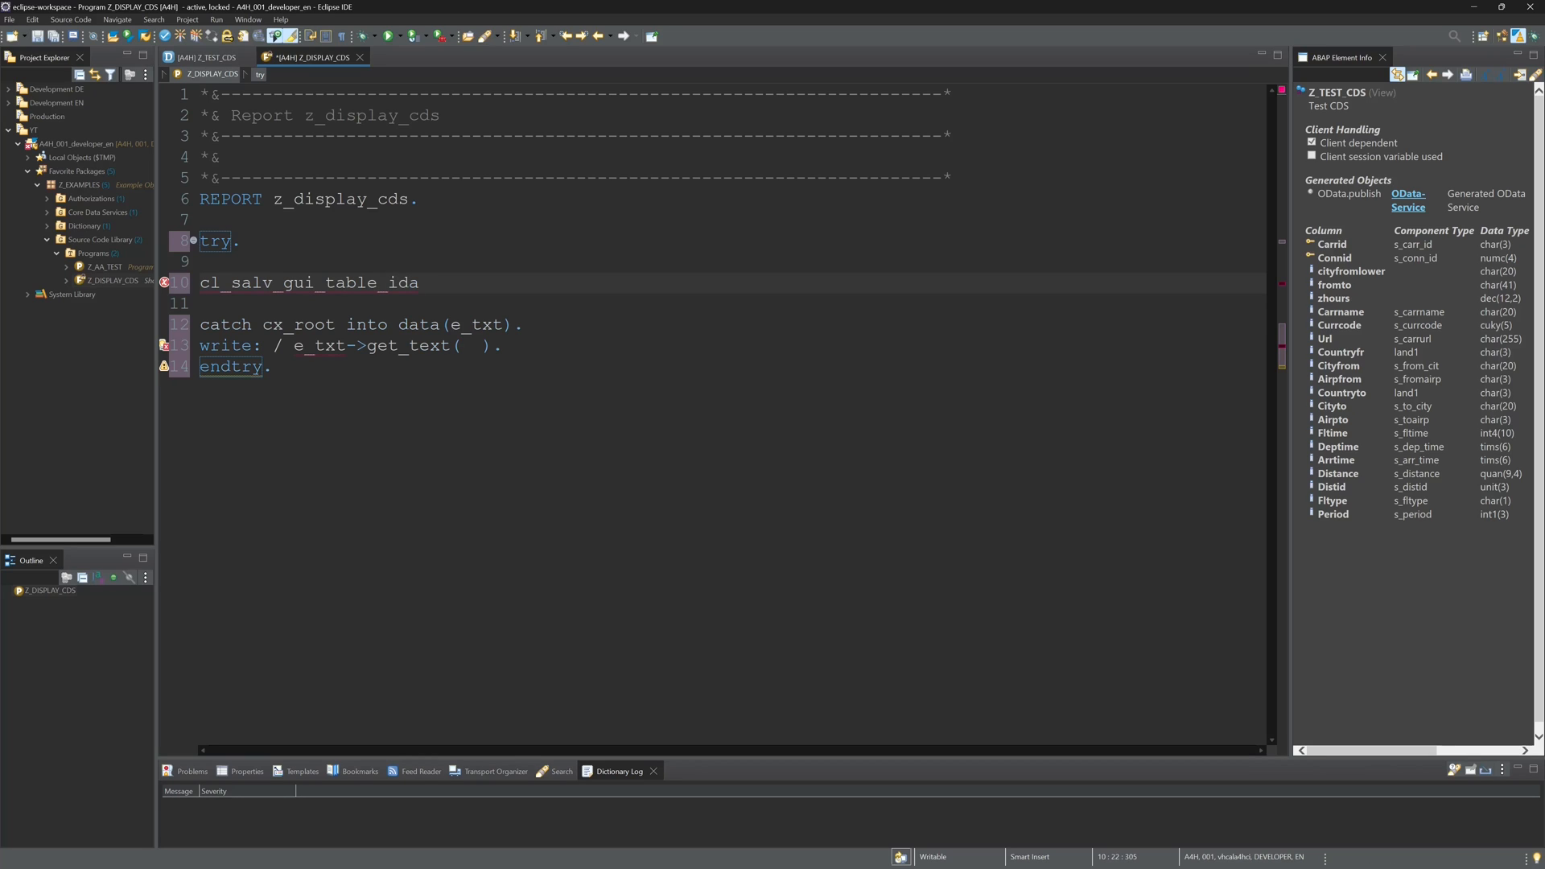
pyautogui.write('=>')
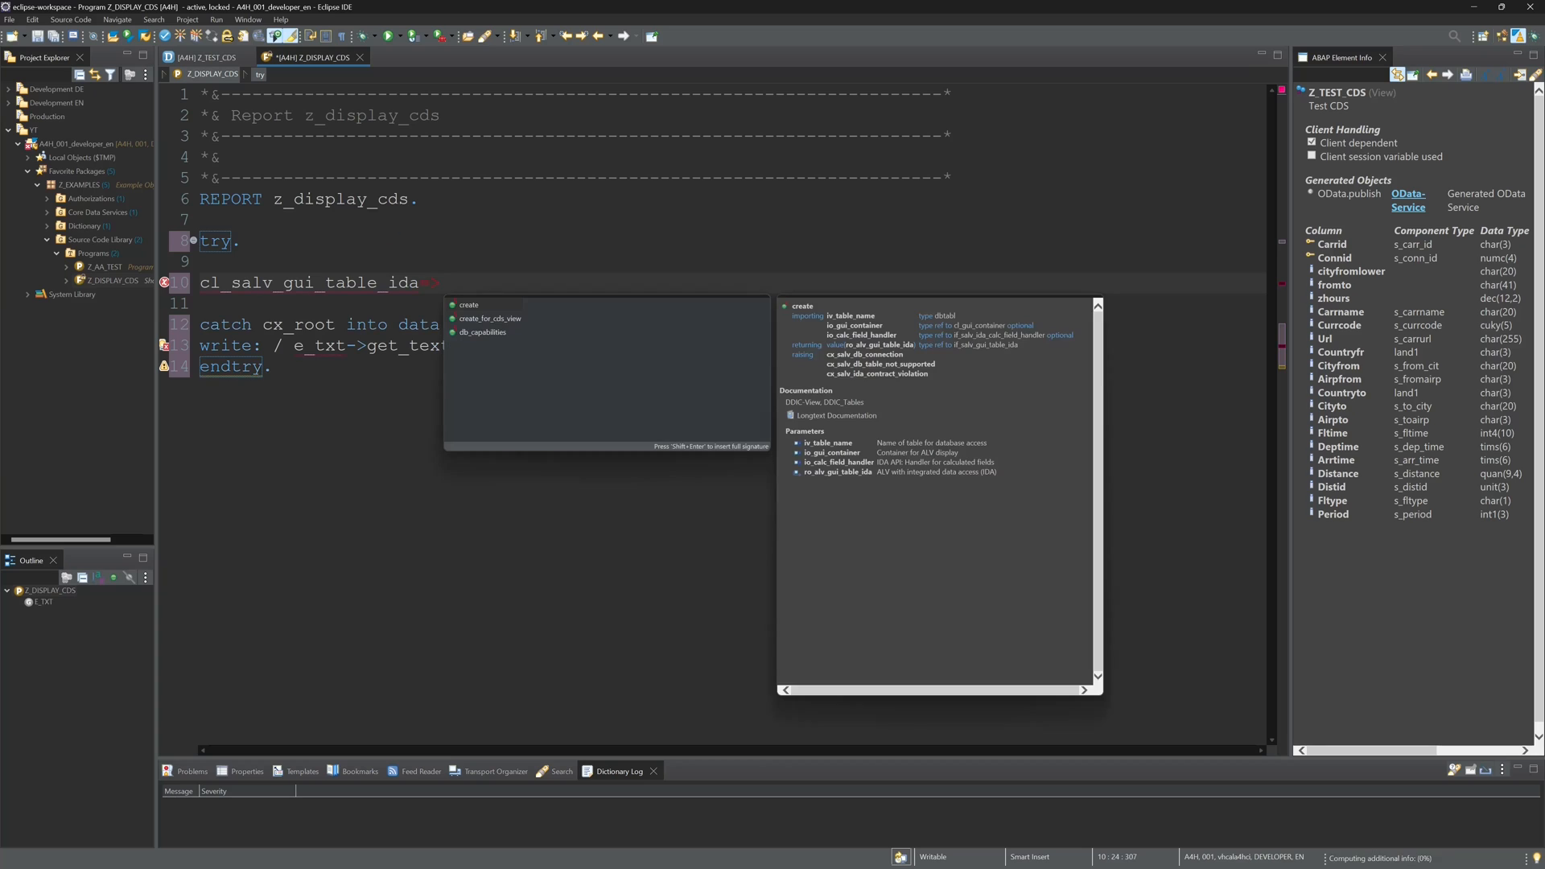
pyautogui.click(489, 319)
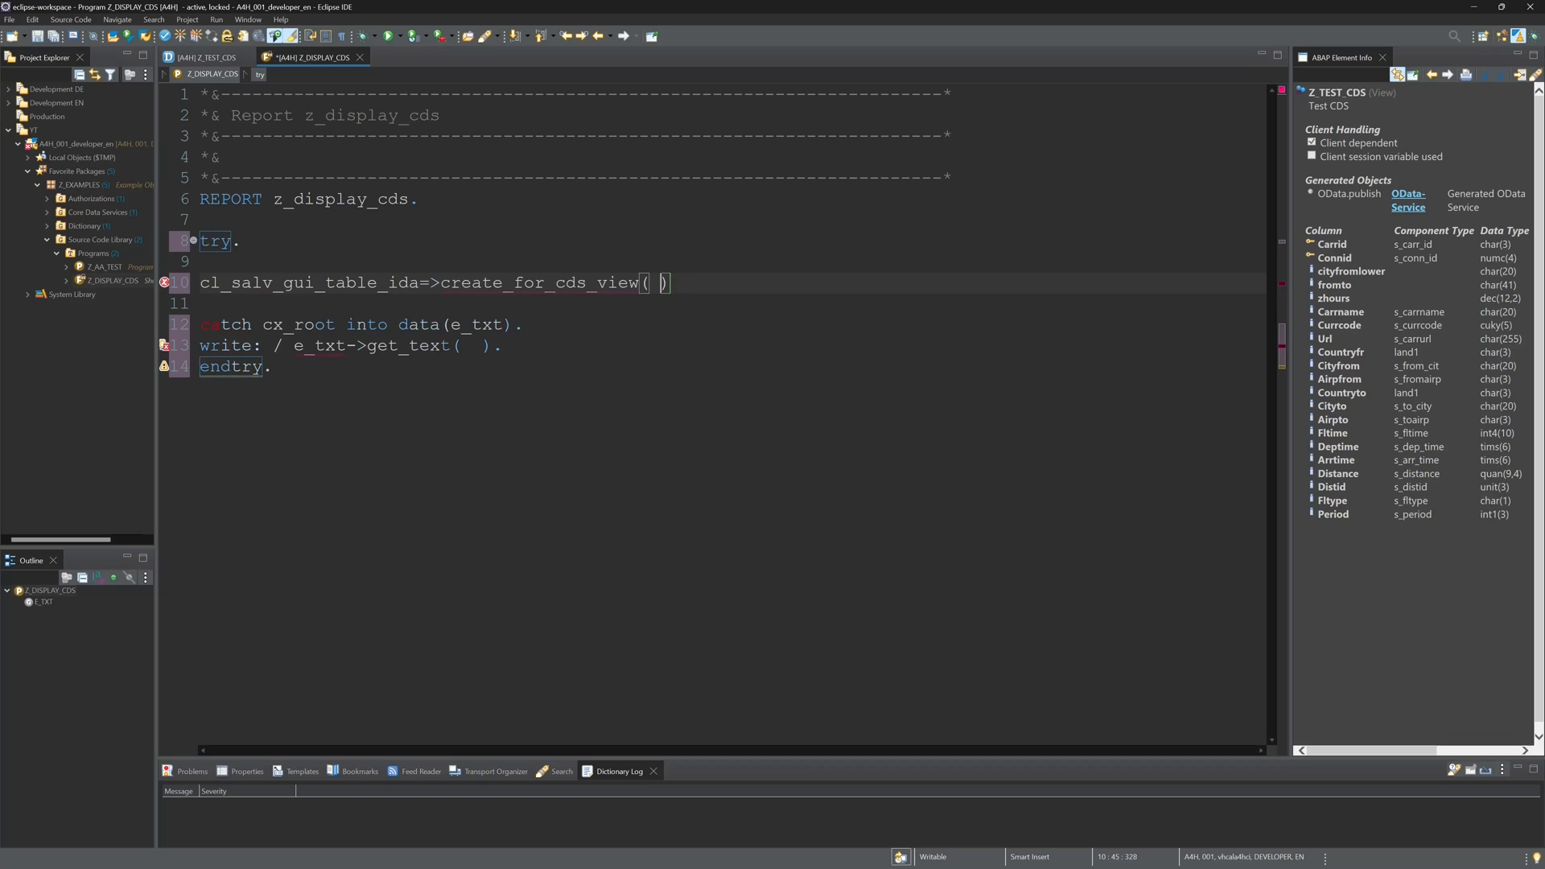
pyautogui.write('CONV')
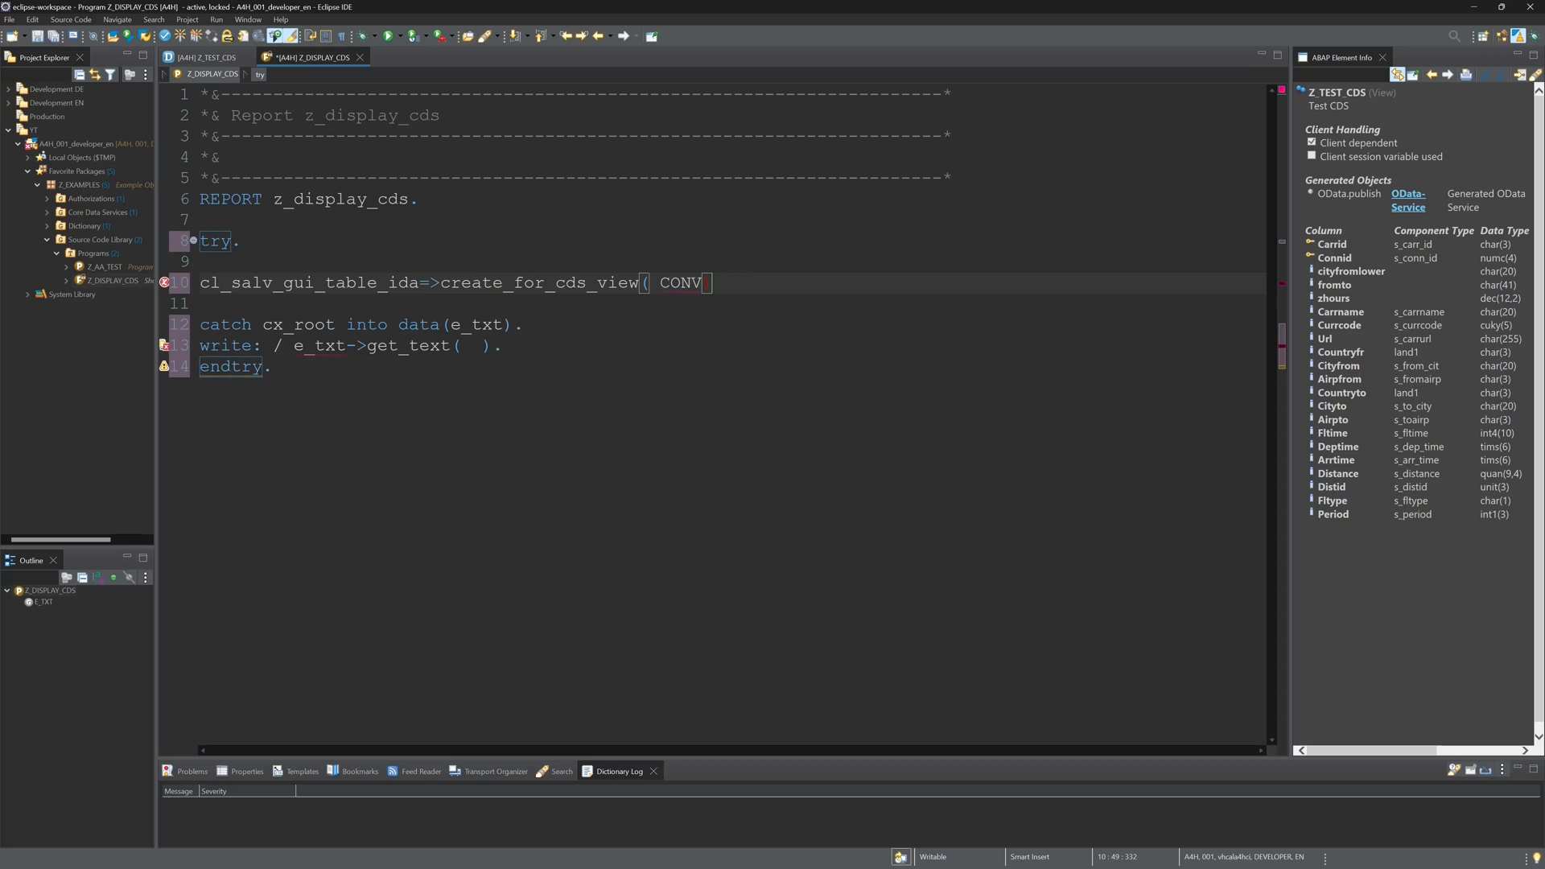
pyautogui.write('#)')
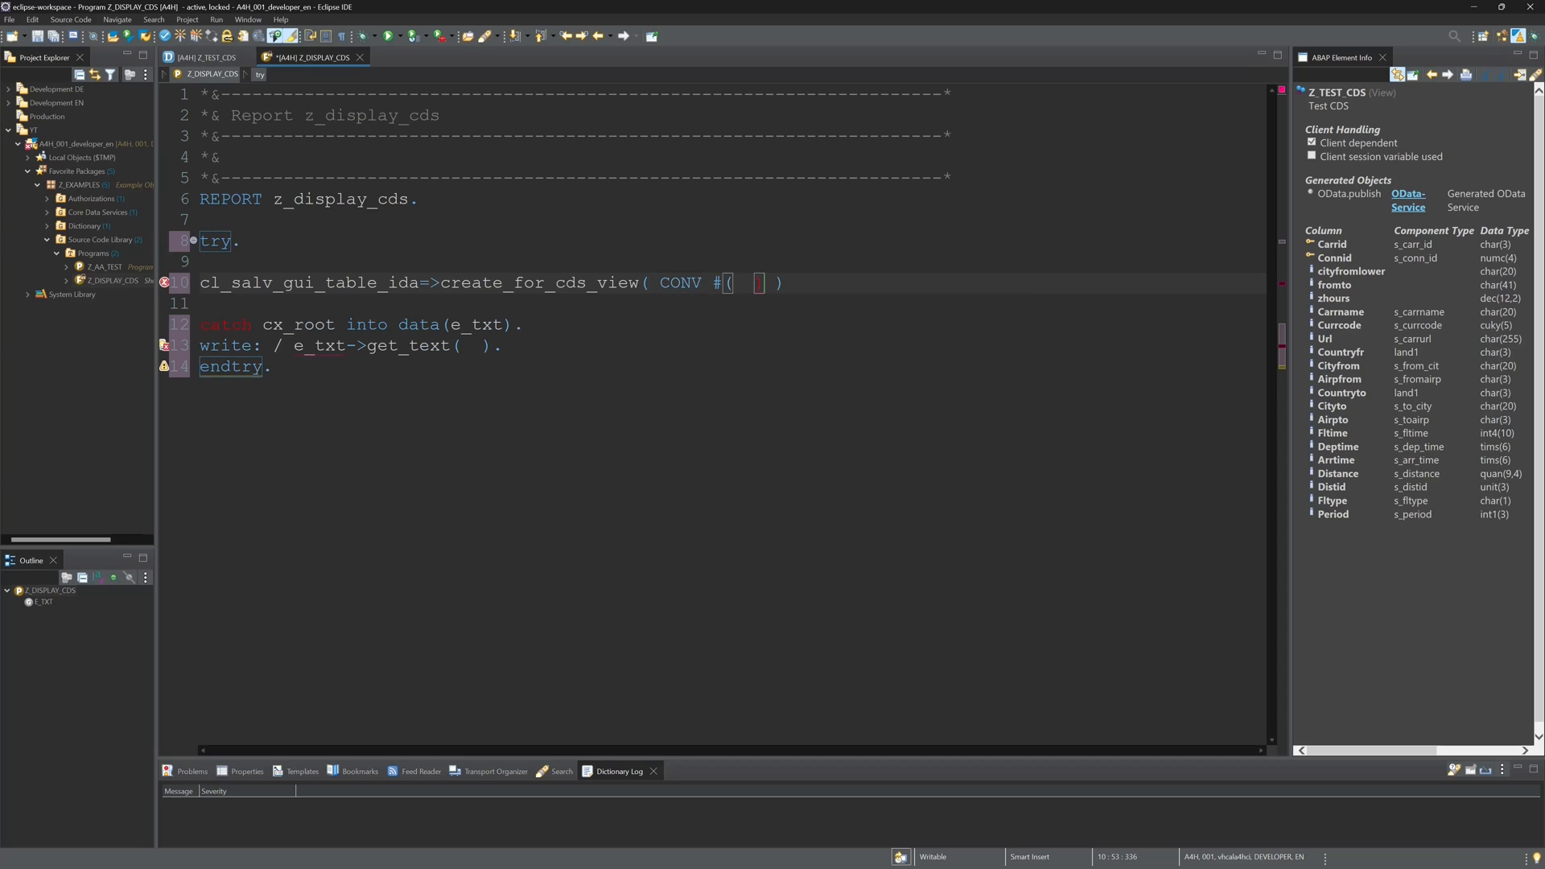
pyautogui.write("'")
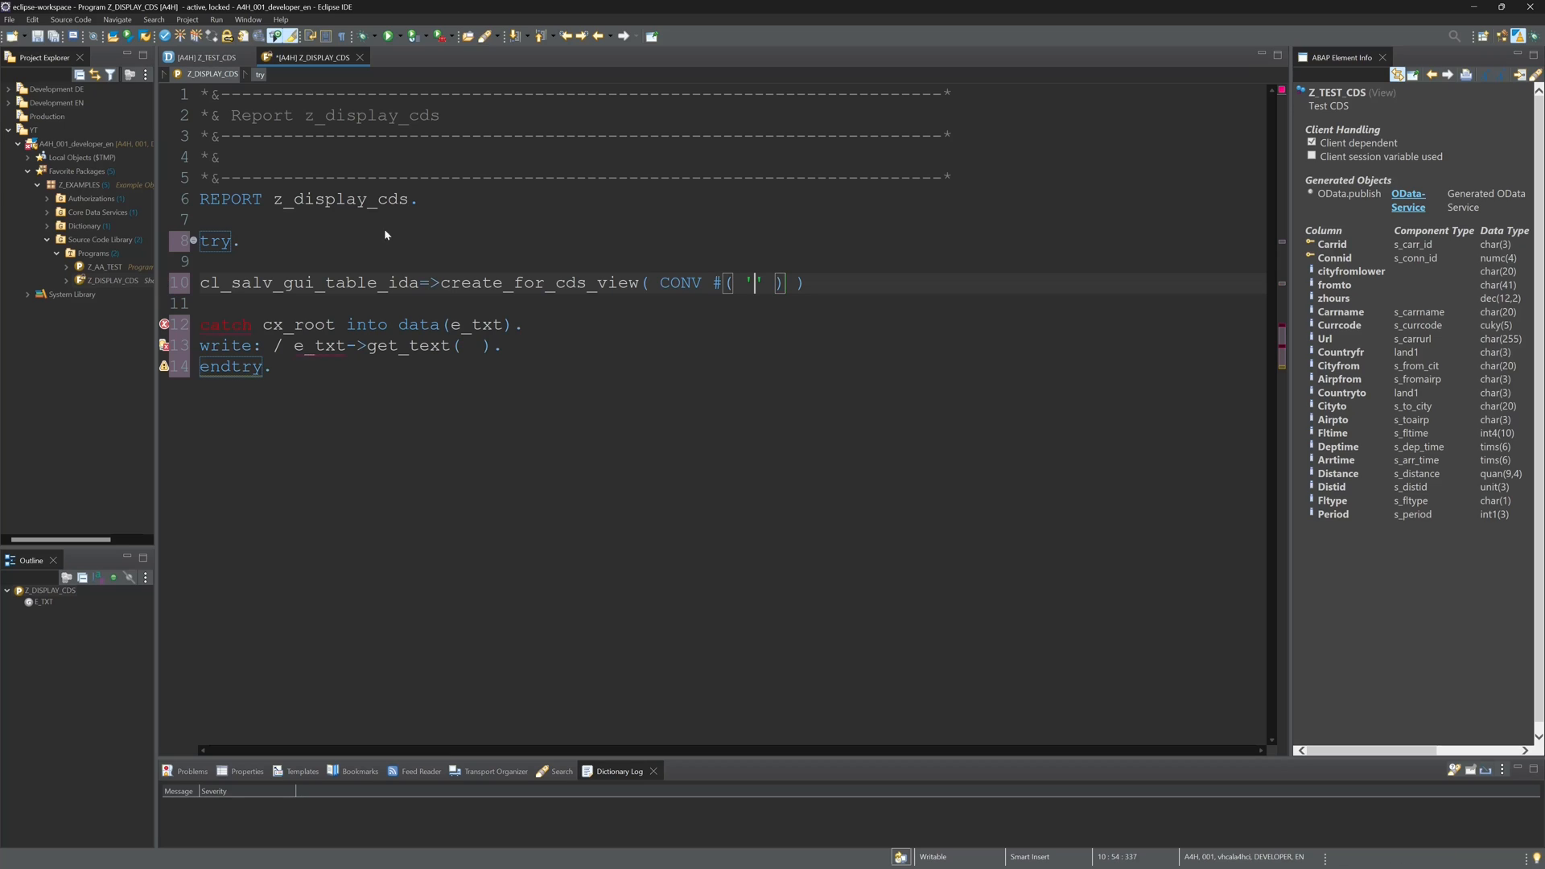
pyautogui.write('Z_TEST')
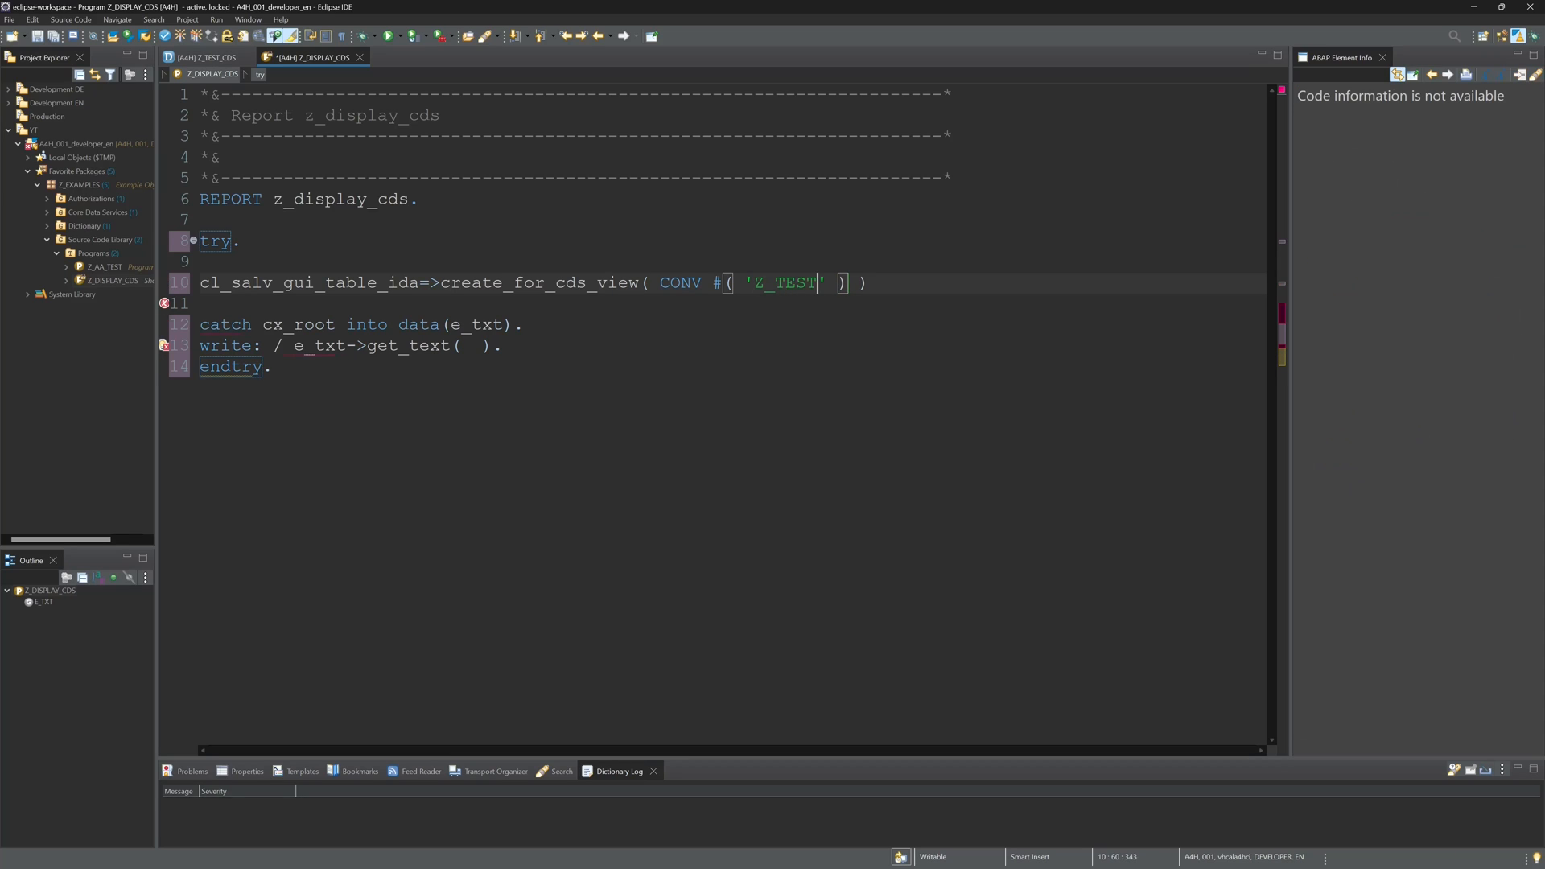
pyautogui.write('_C')
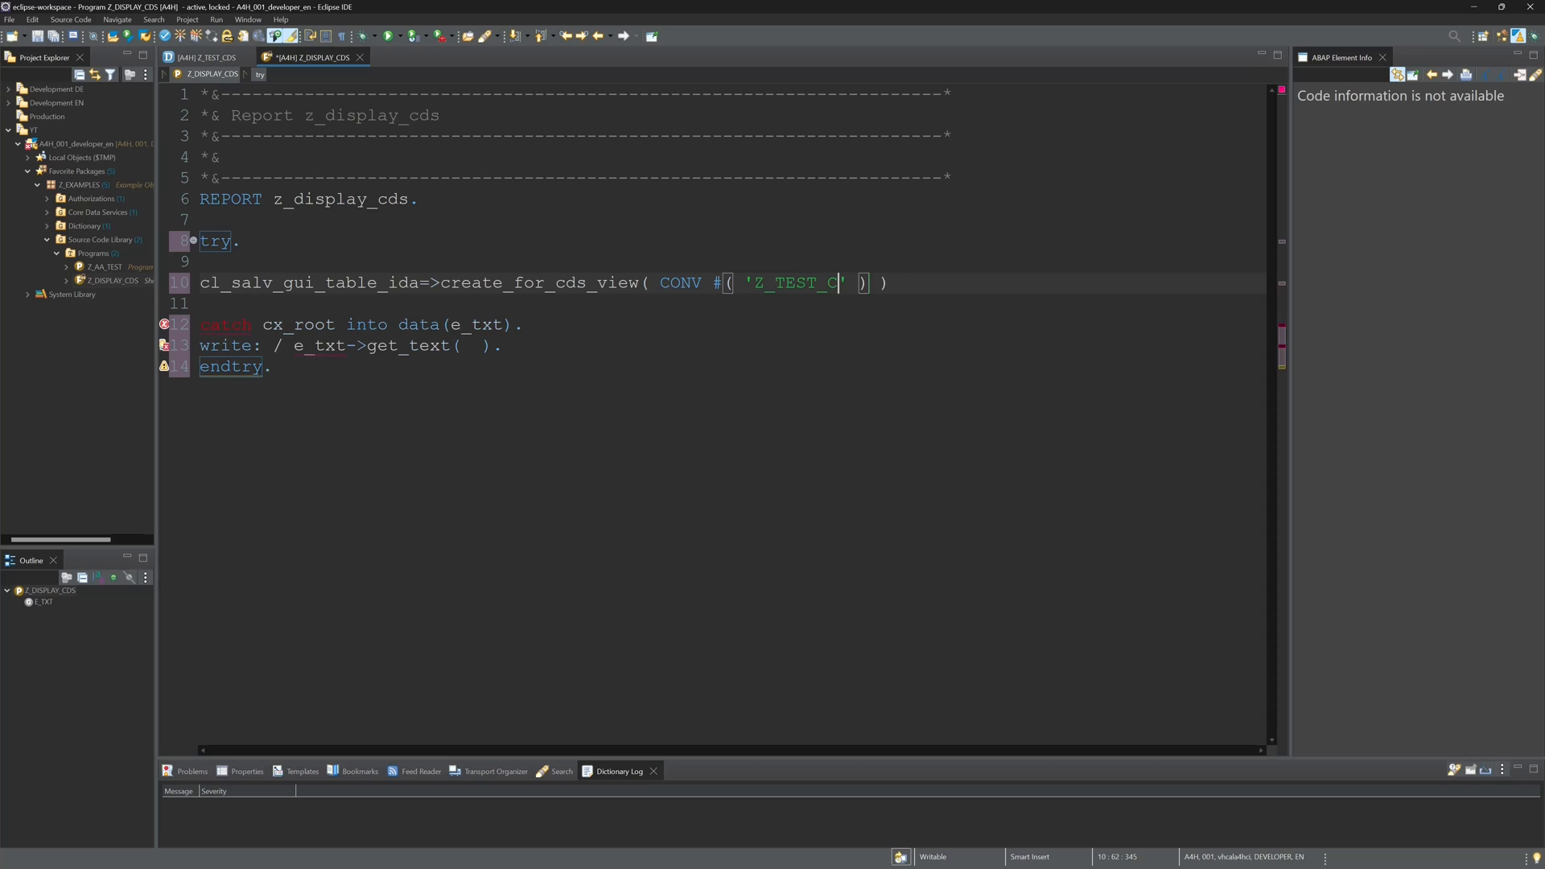
pyautogui.write('DS')
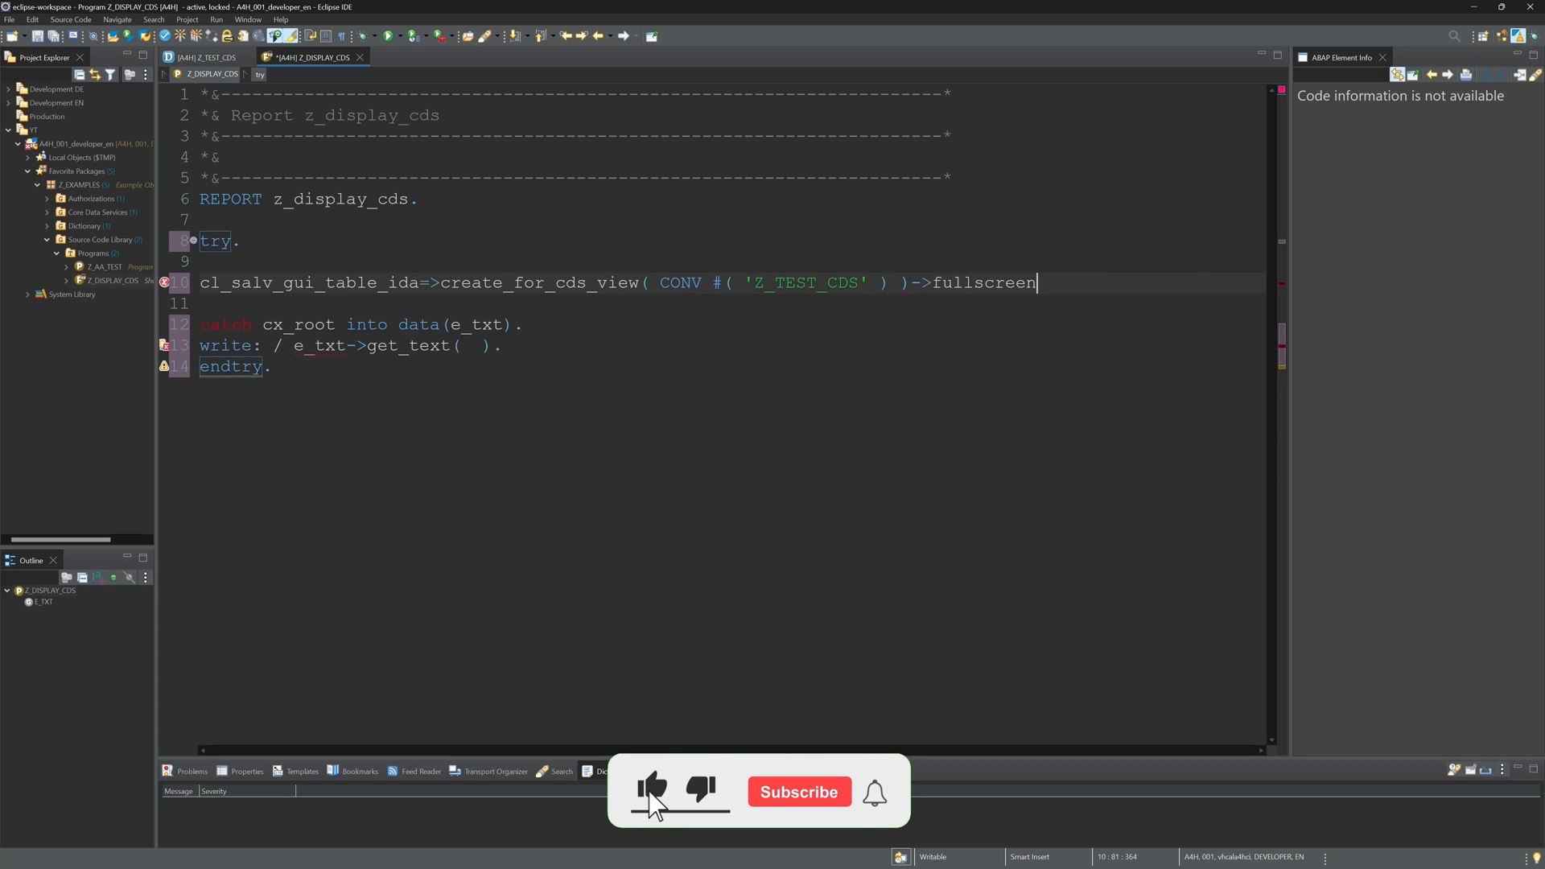
# Chain ->fullscreen( )->display( ) onto the call and activate the report
pyautogui.write('( )')
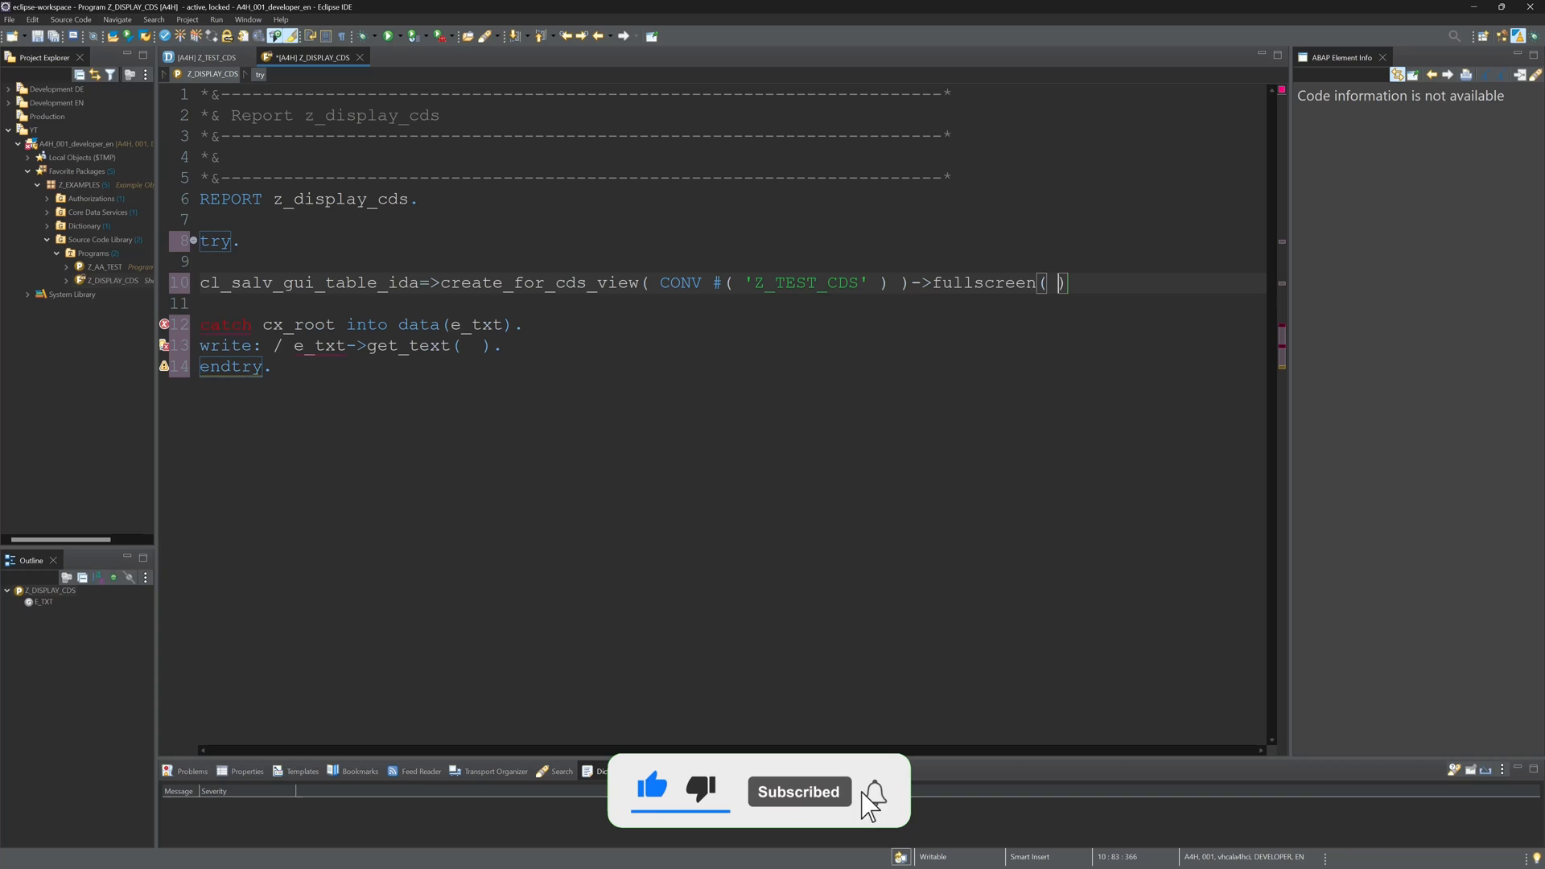
pyautogui.write('->display(  )')
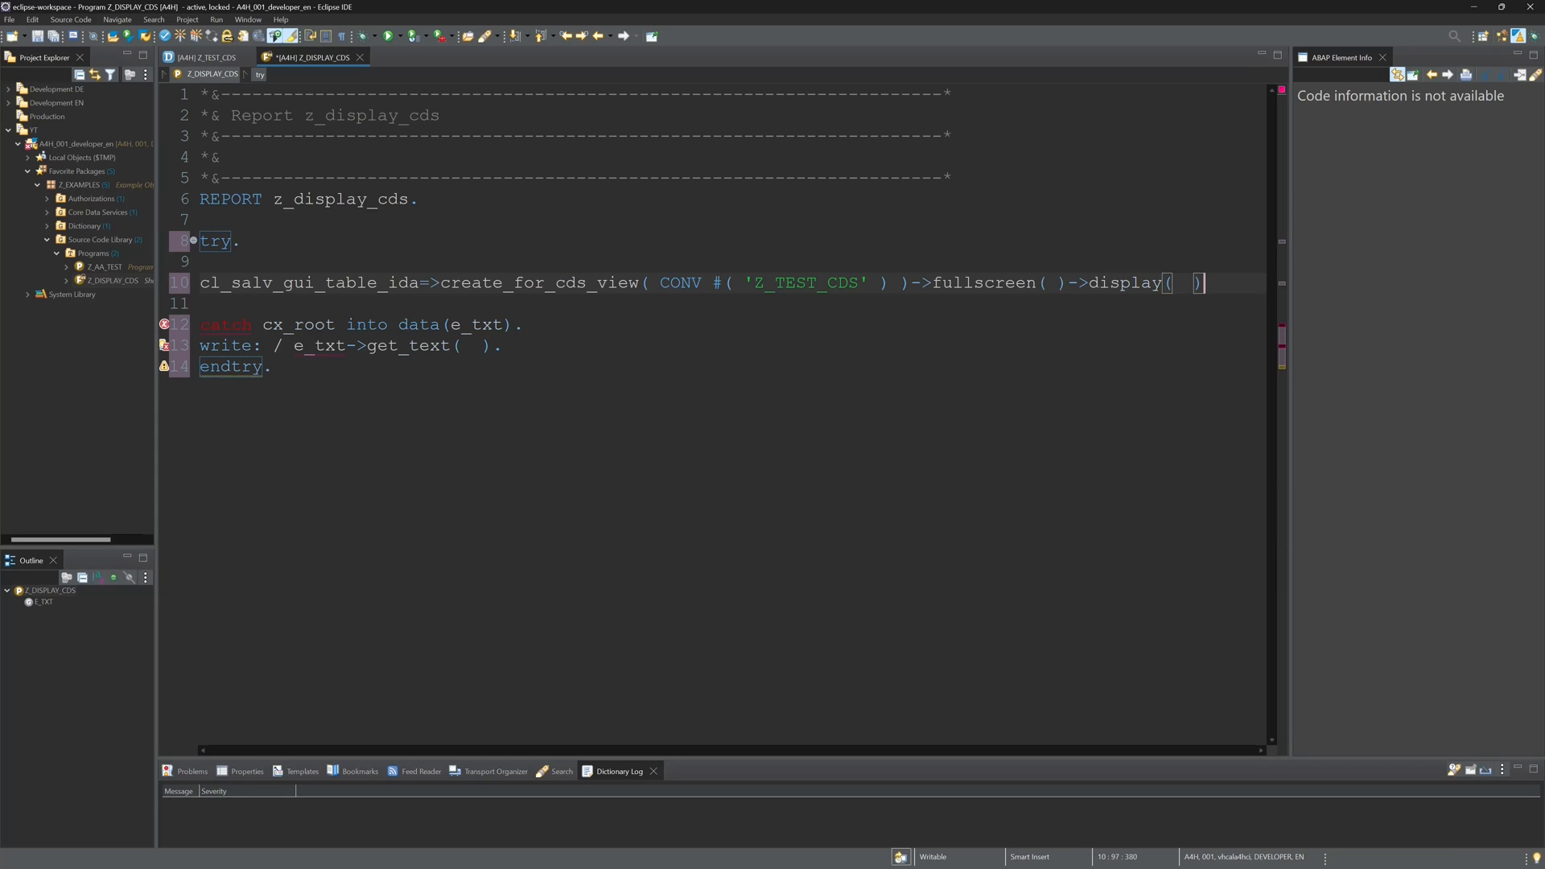
pyautogui.write('.')
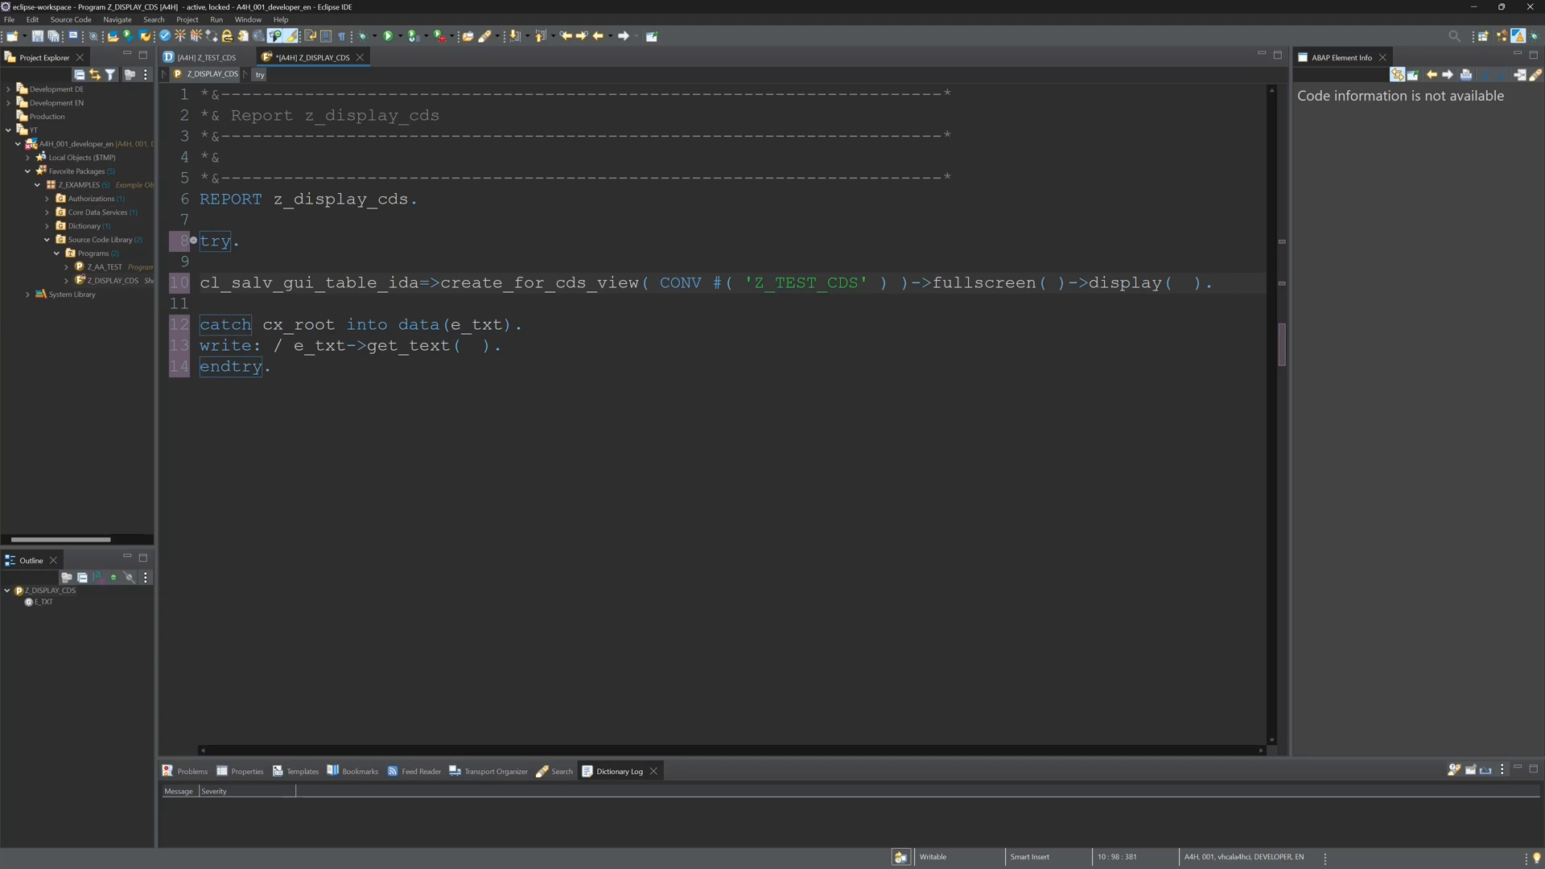
pyautogui.click(182, 35)
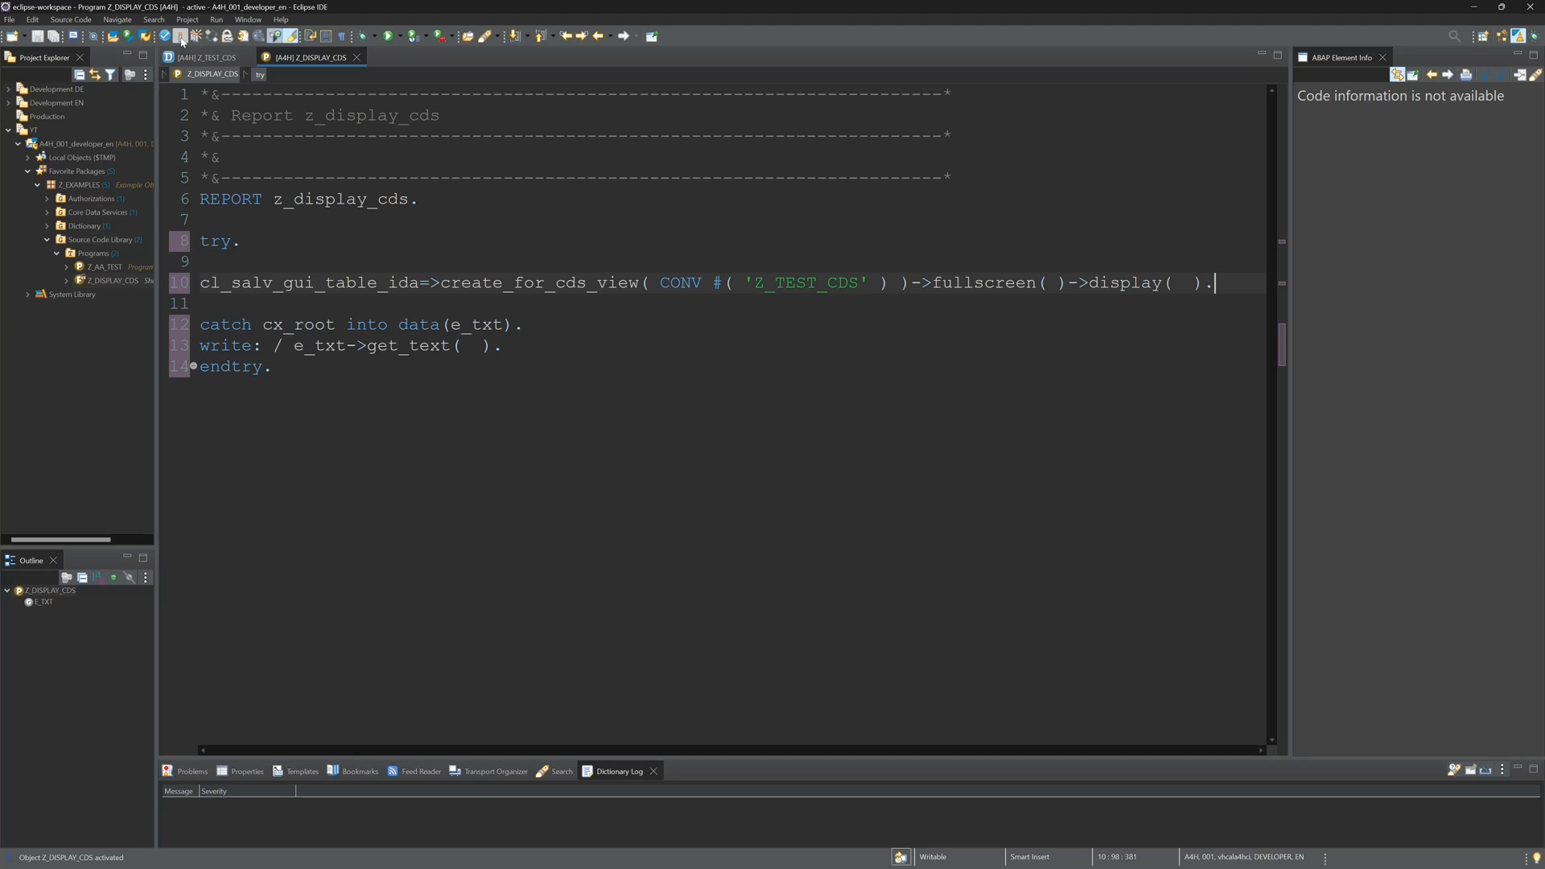
pyautogui.moveTo(388, 36)
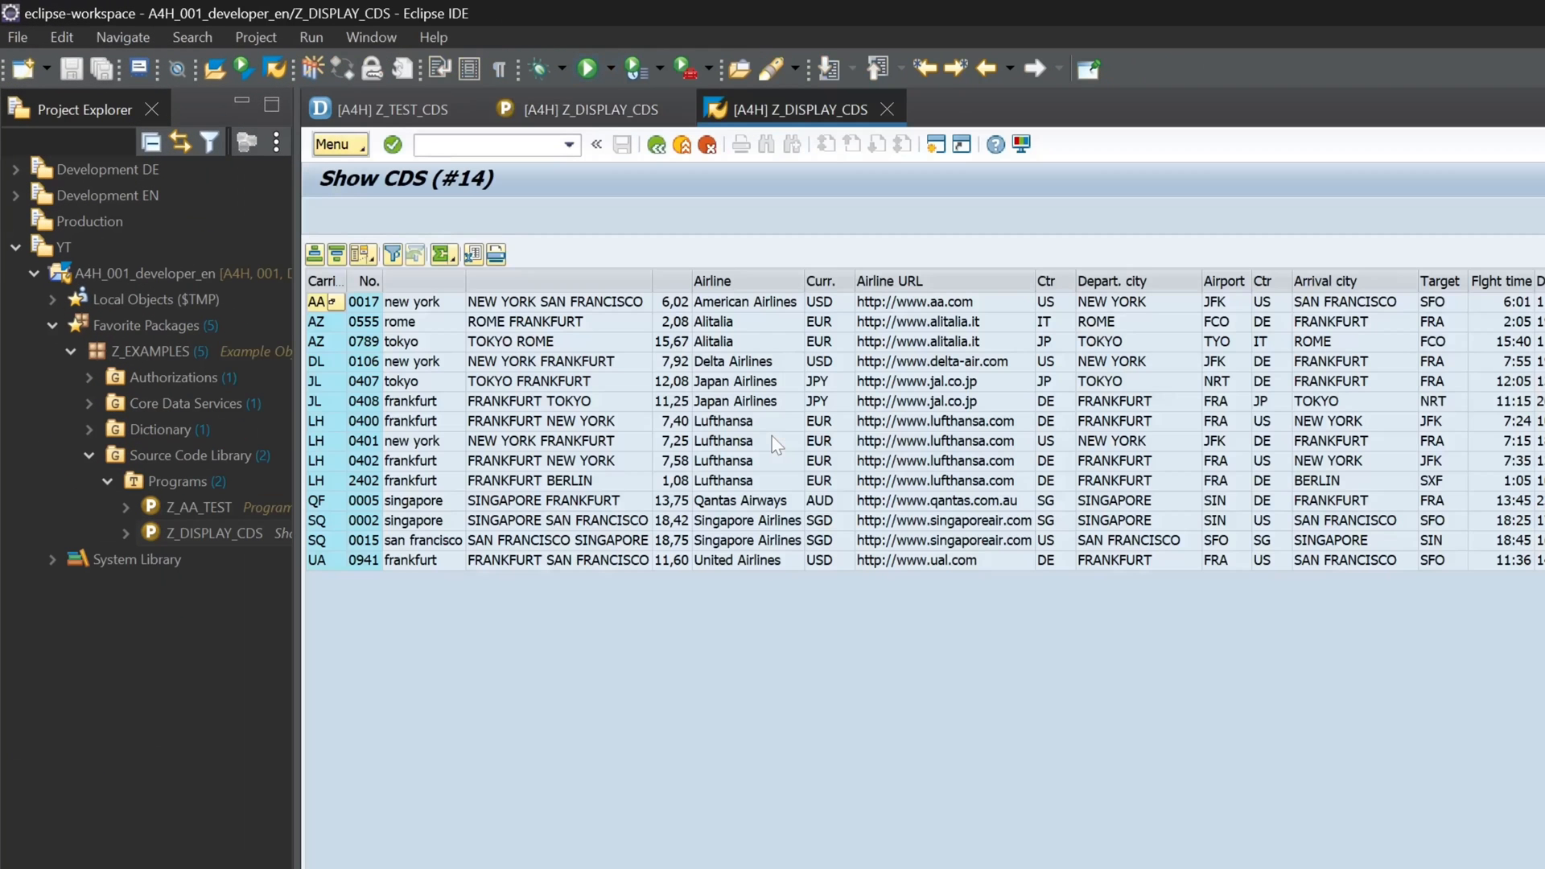
pyautogui.moveTo(348, 238)
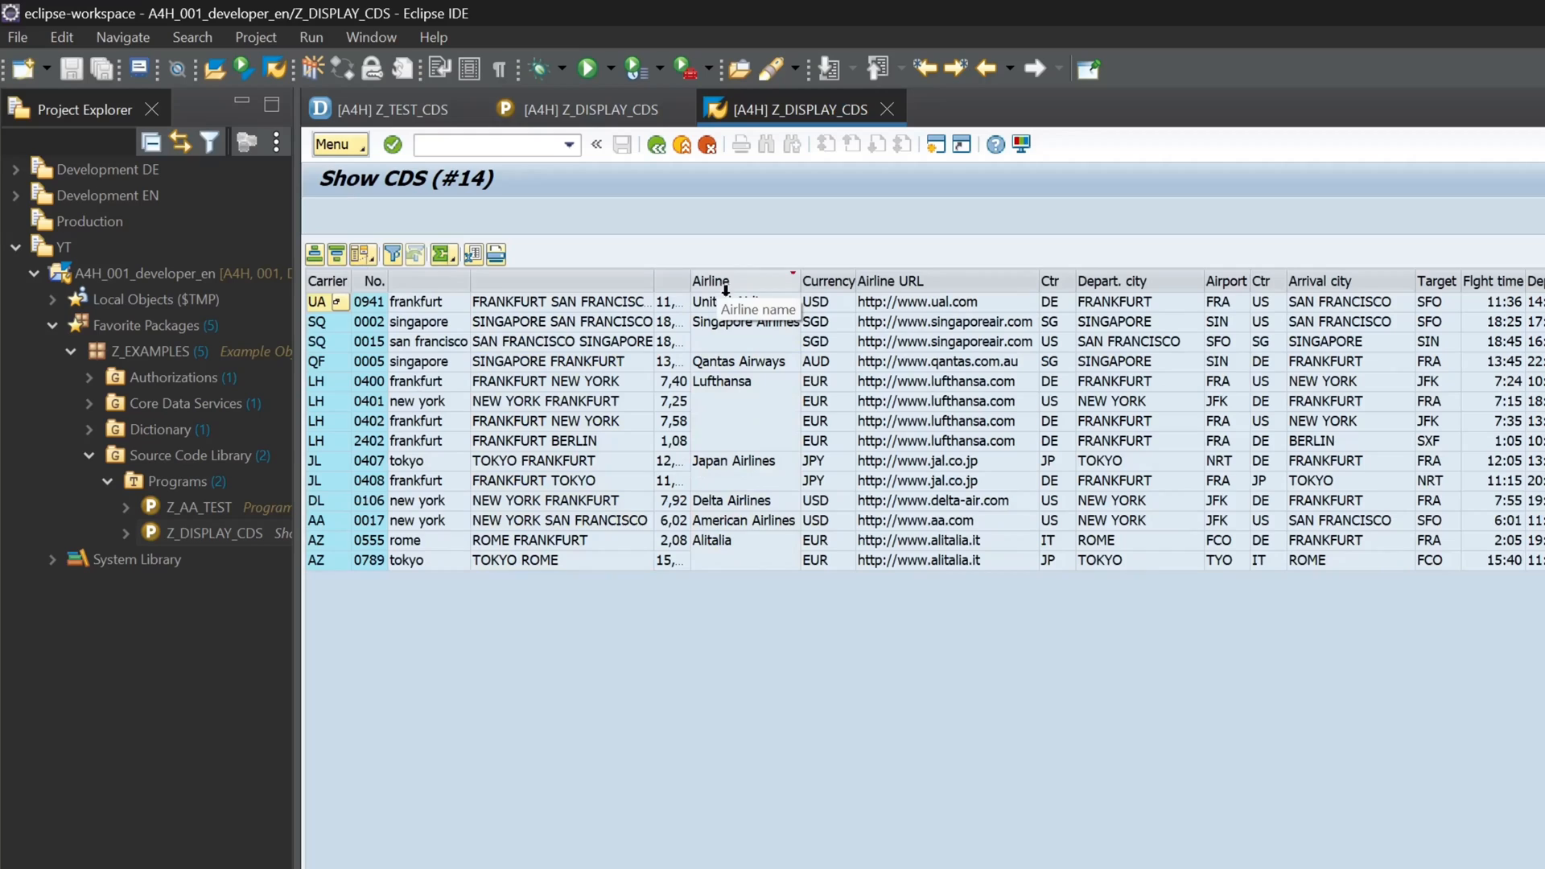
pyautogui.moveTo(502, 383)
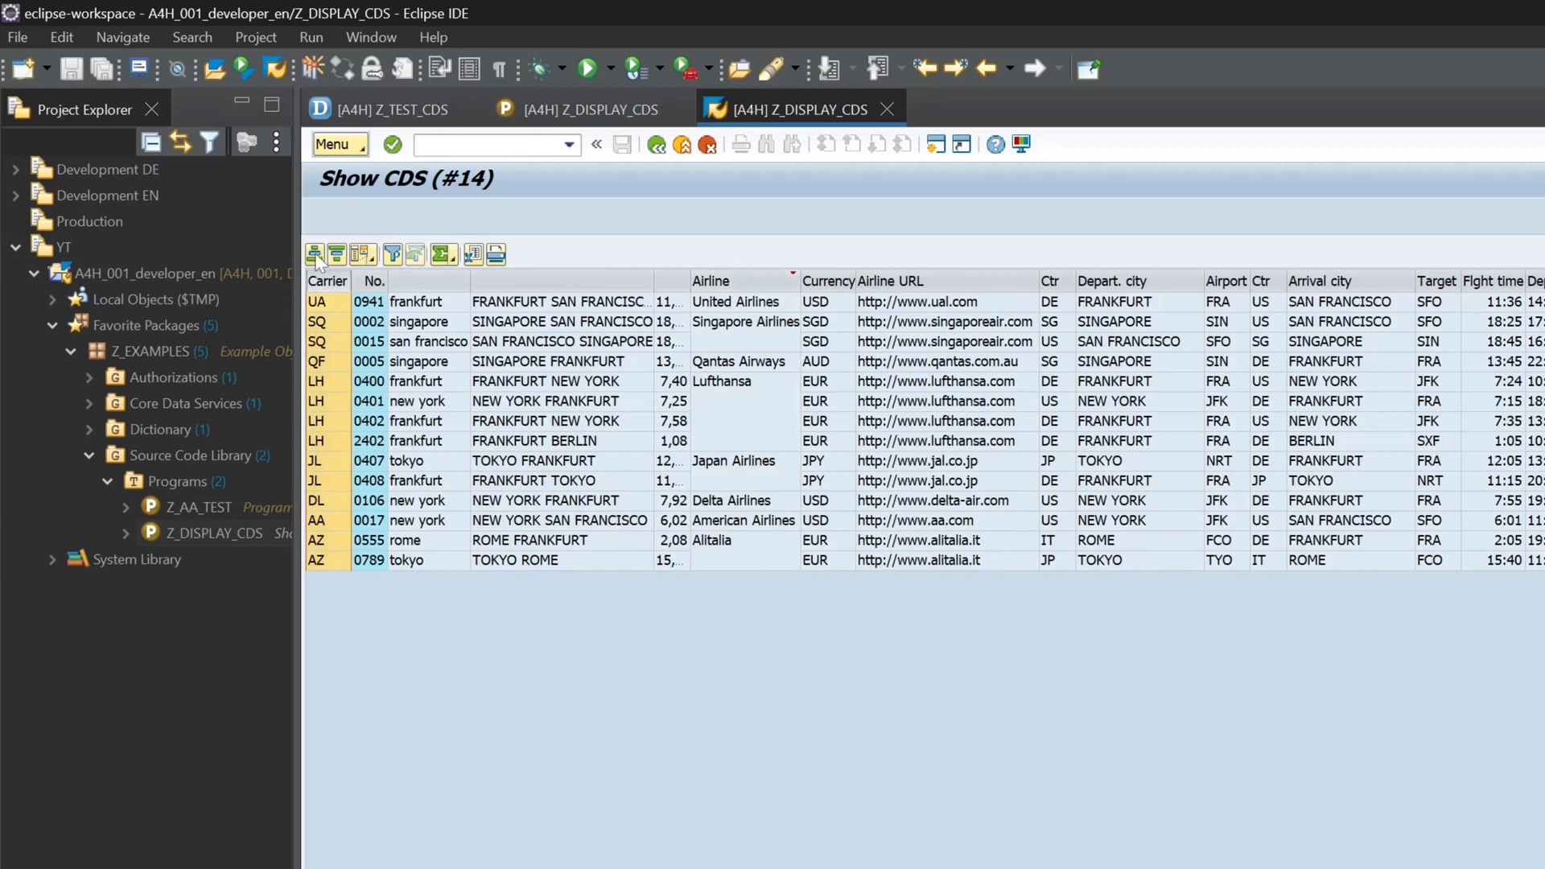
# Sort the full-screen ALV flight grid by the Airline column ascending then descending
pyautogui.click(325, 280)
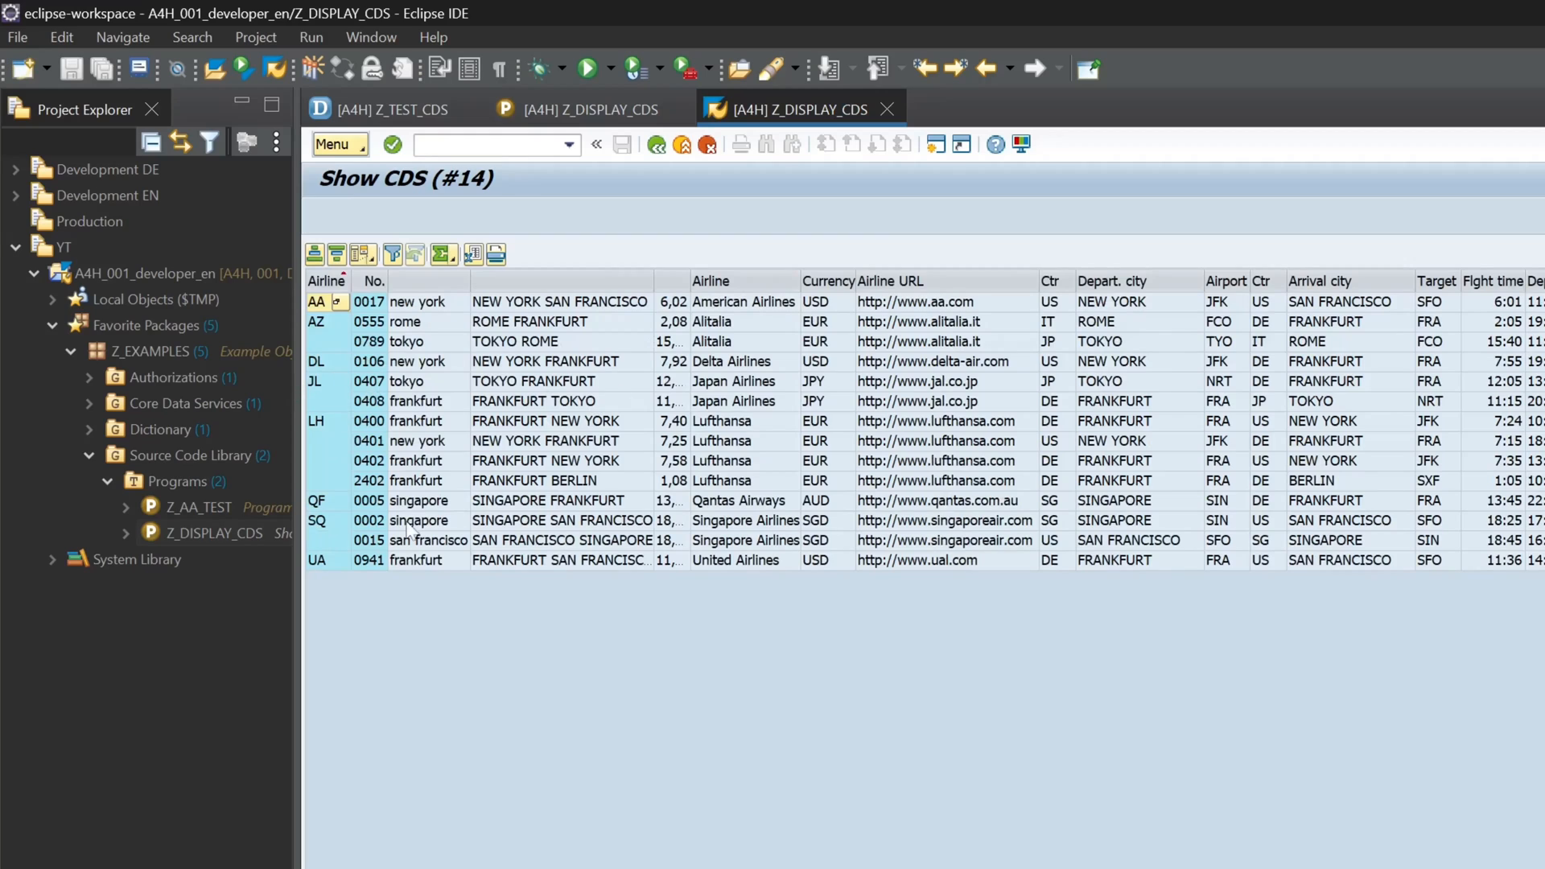
pyautogui.click(679, 280)
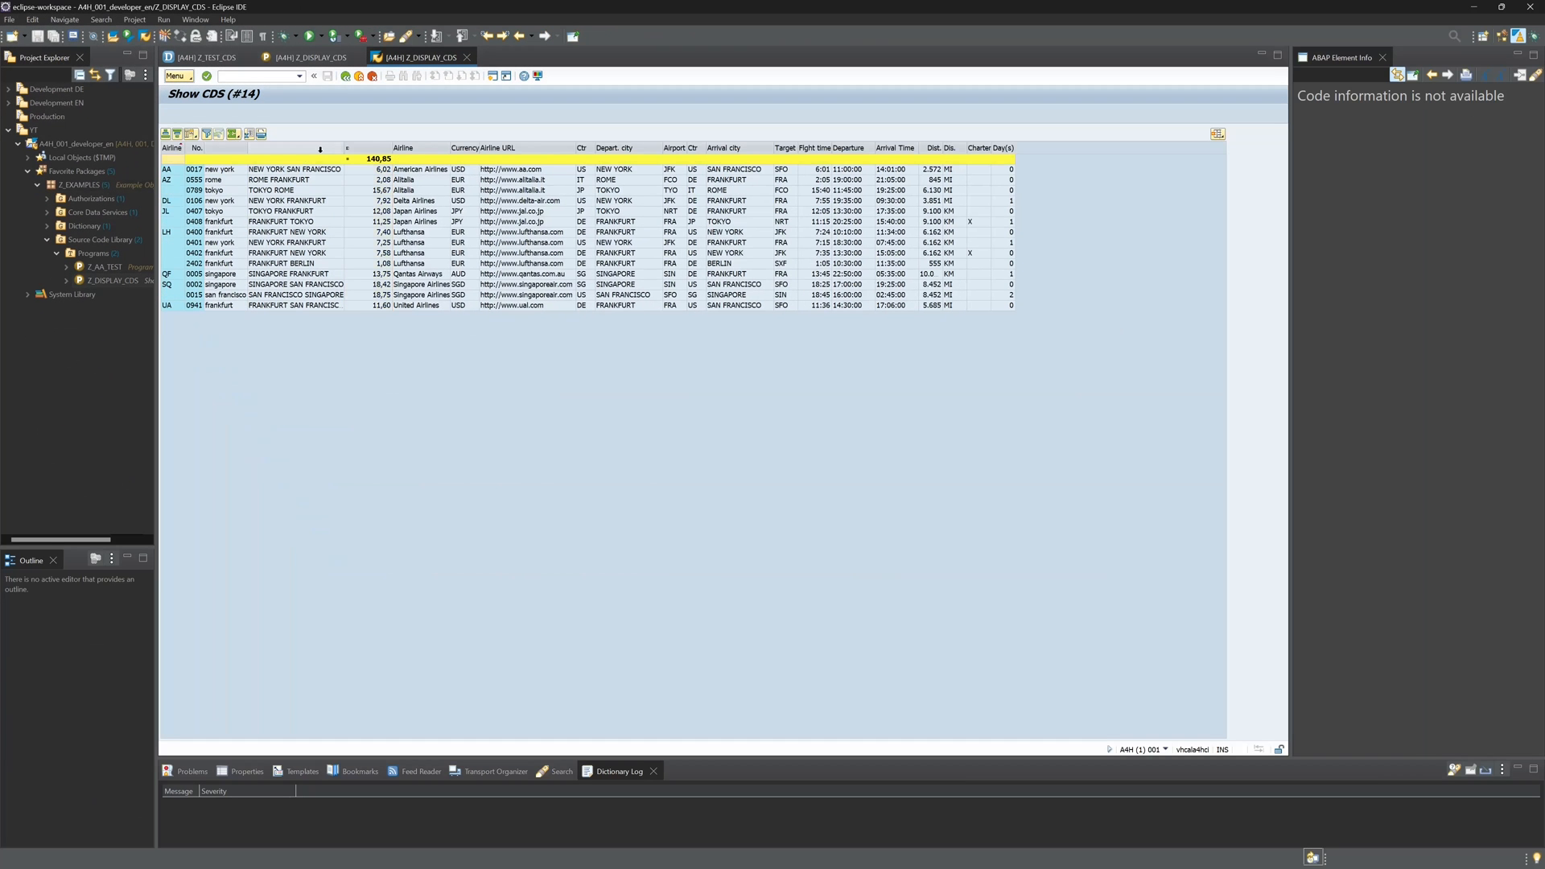
# Show the Totals dropdown offering Total, Average, Maximum and Minimum for the 140,85 column
pyautogui.click(235, 134)
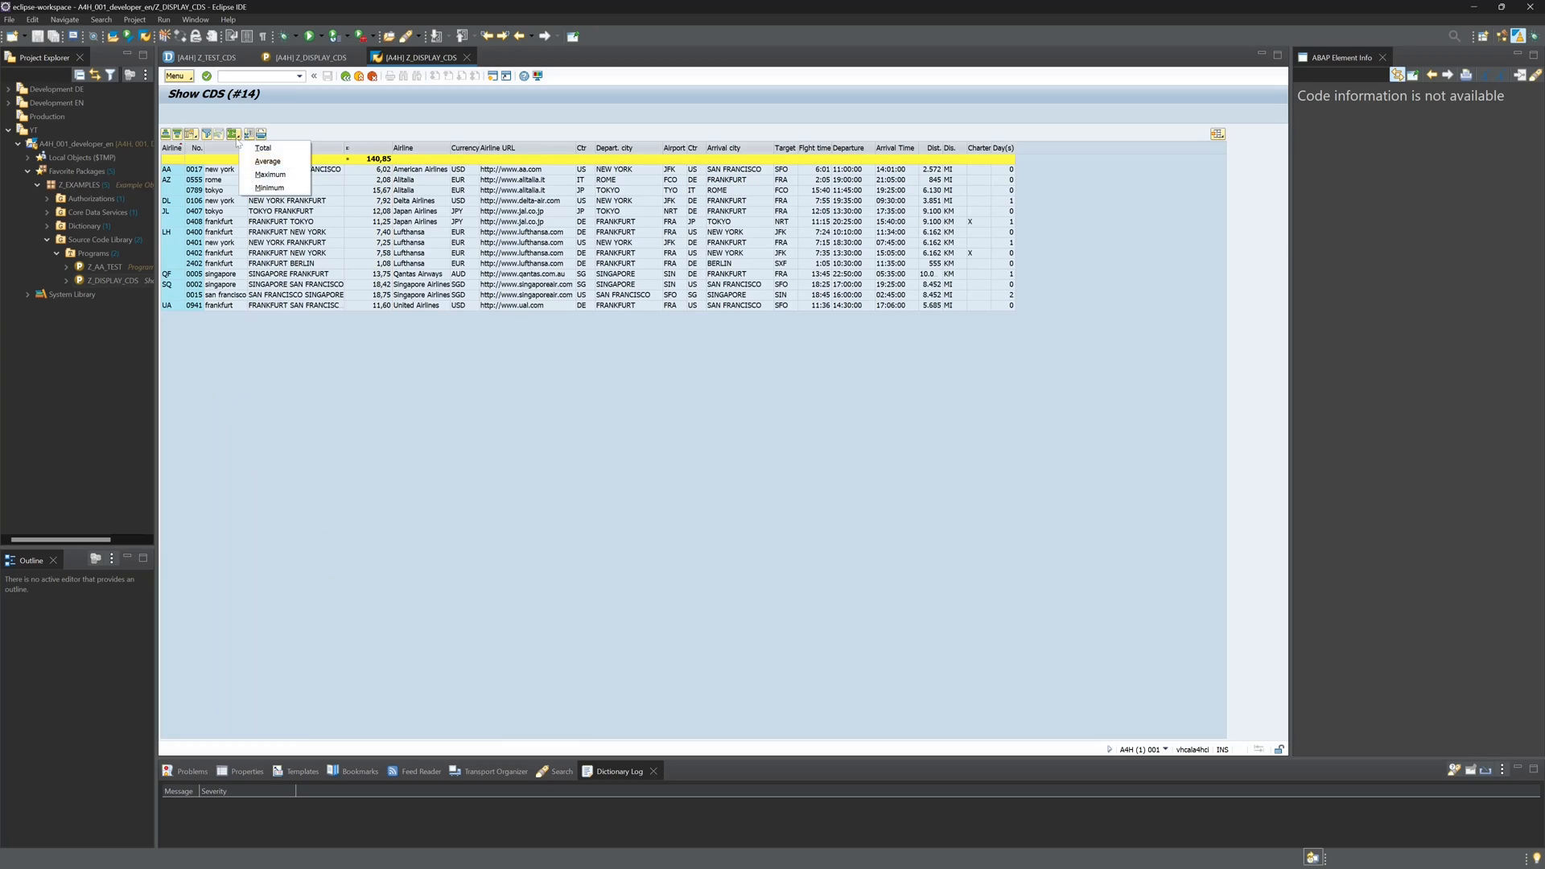
pyautogui.moveTo(269, 174)
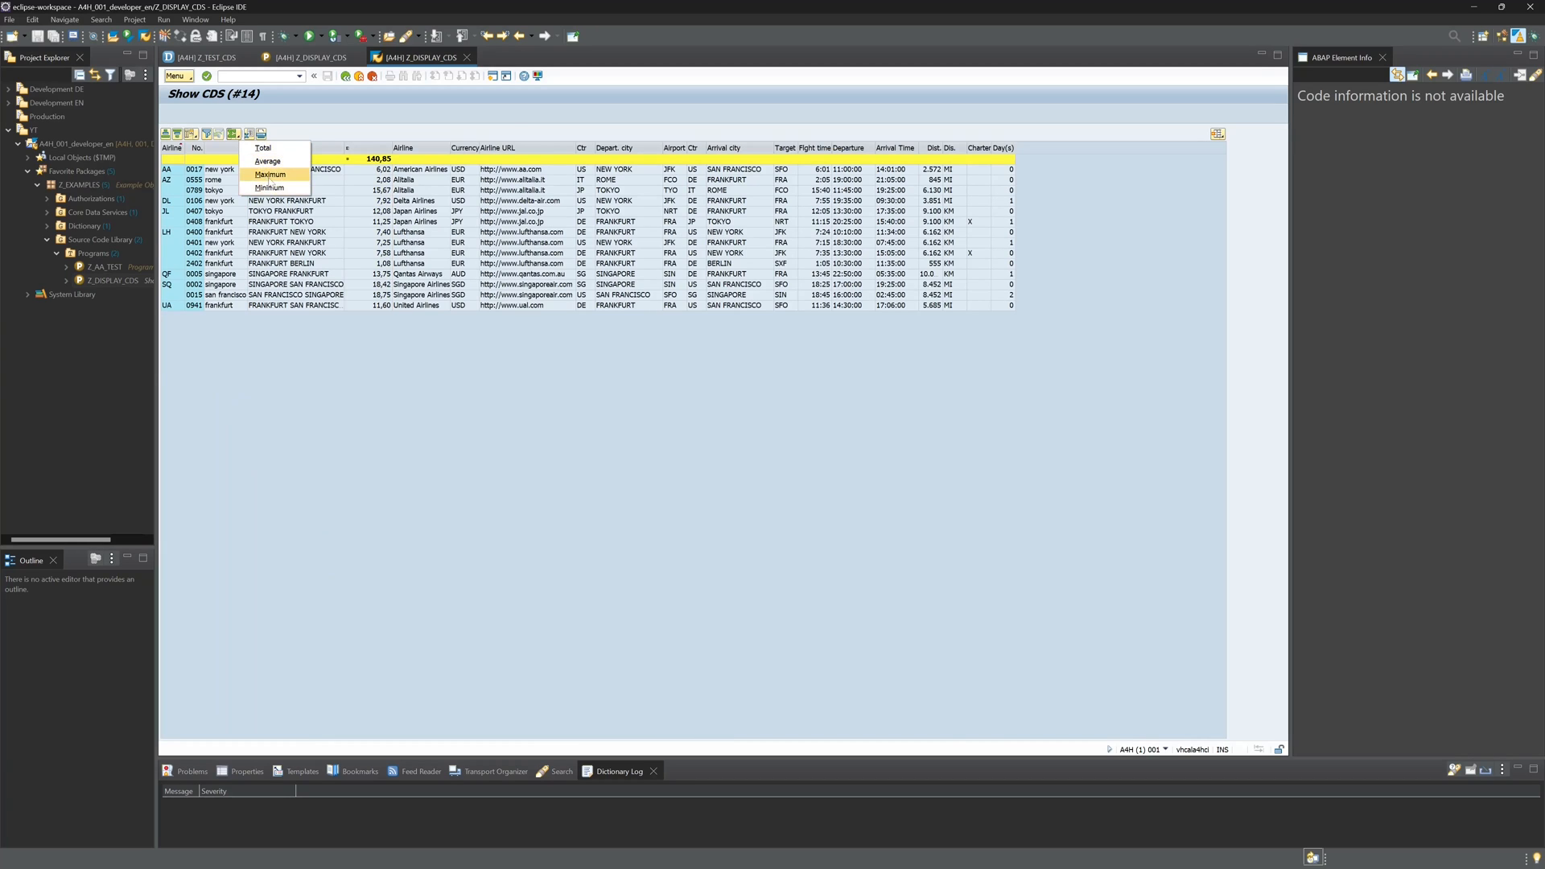